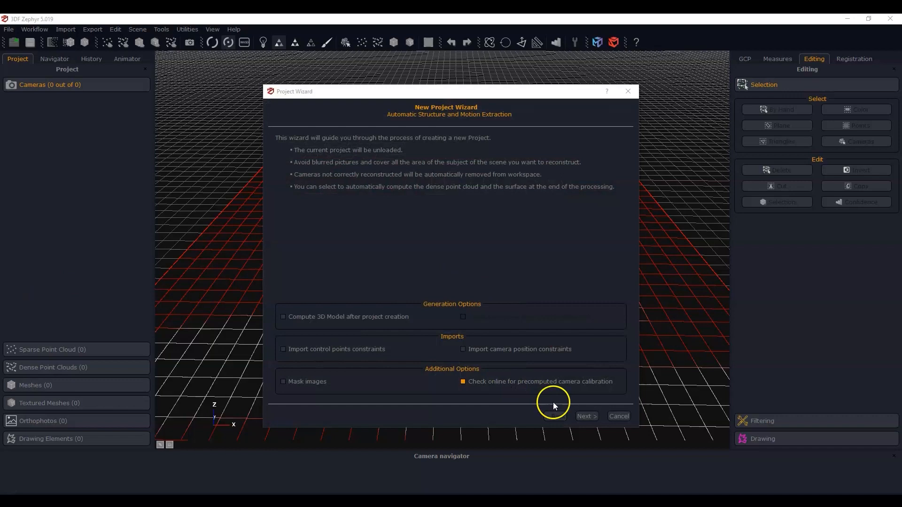
Orient all 38 photos with the General Default preset into a sparse point cloud
left_click(586, 416)
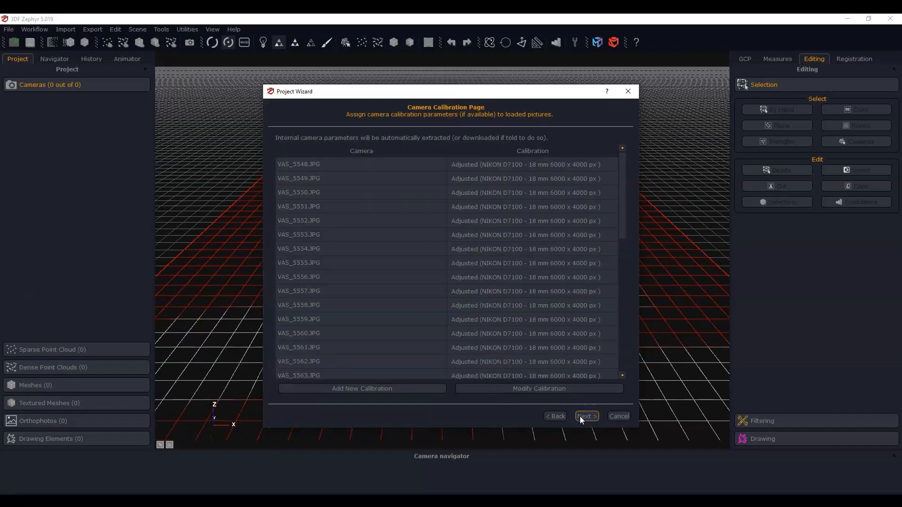
left_click(586, 416)
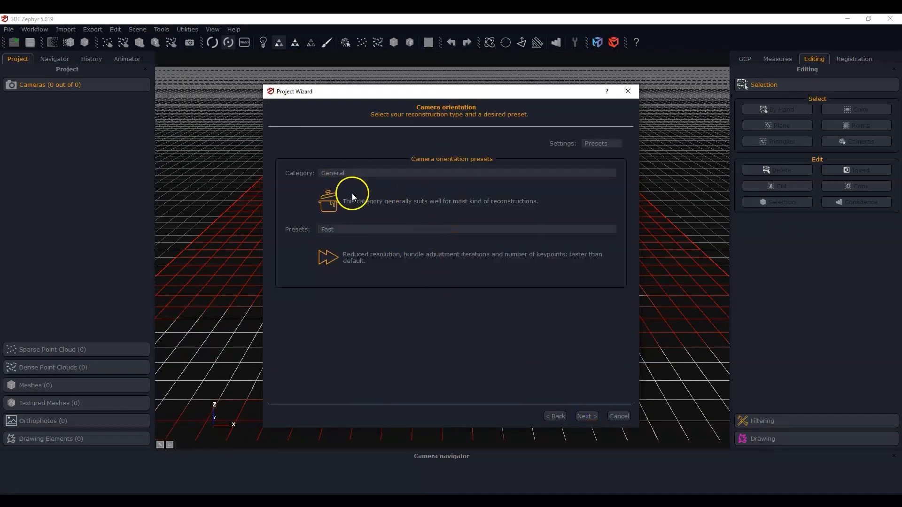
left_click(466, 229)
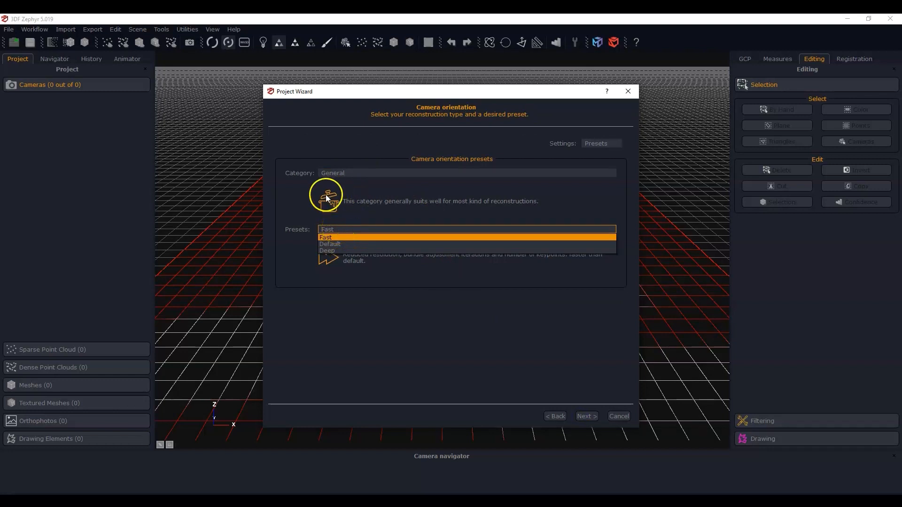
left_click(329, 243)
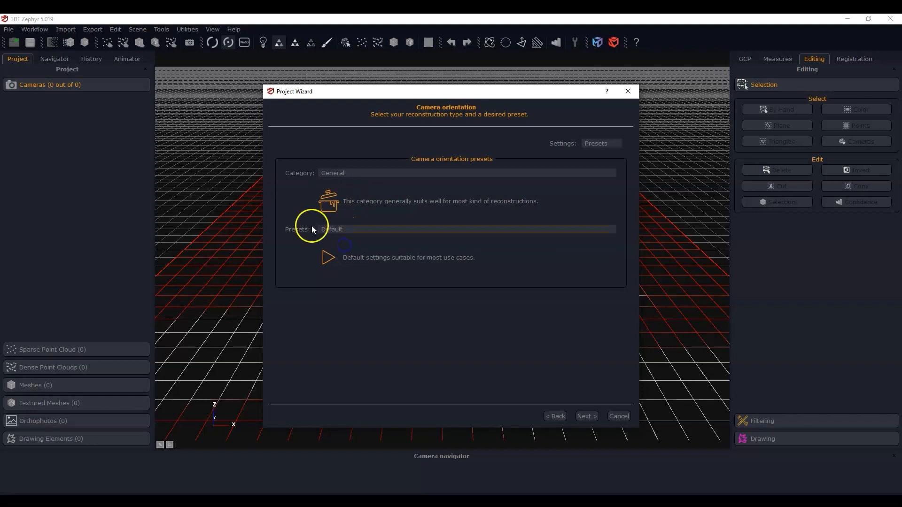
left_click(586, 416)
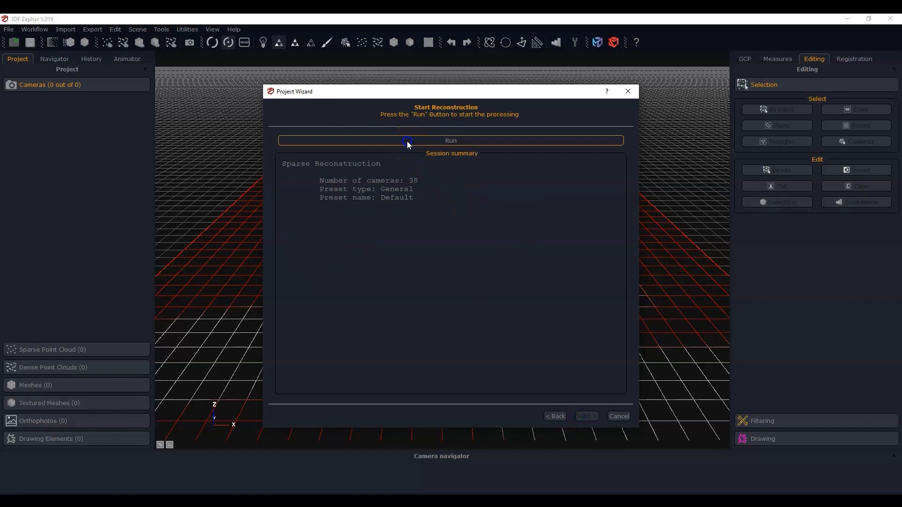
left_click(450, 140)
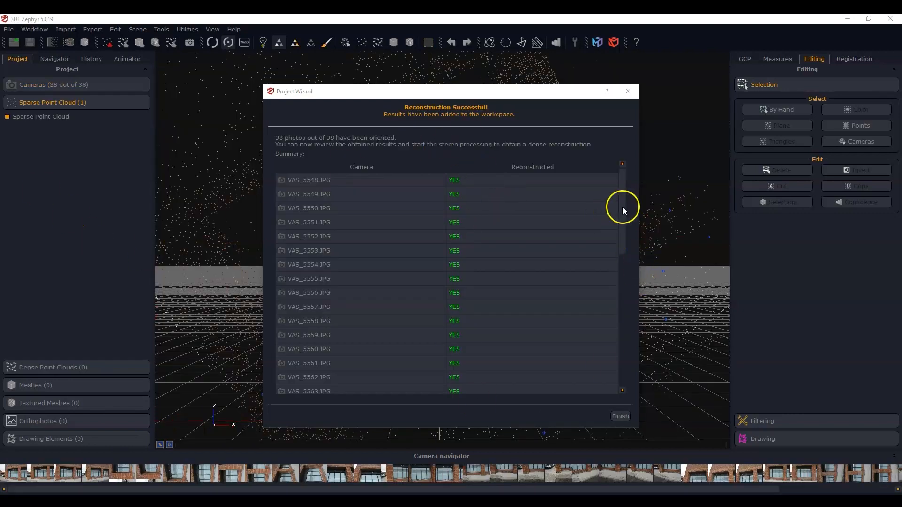
left_click_drag(621, 207, 616, 236)
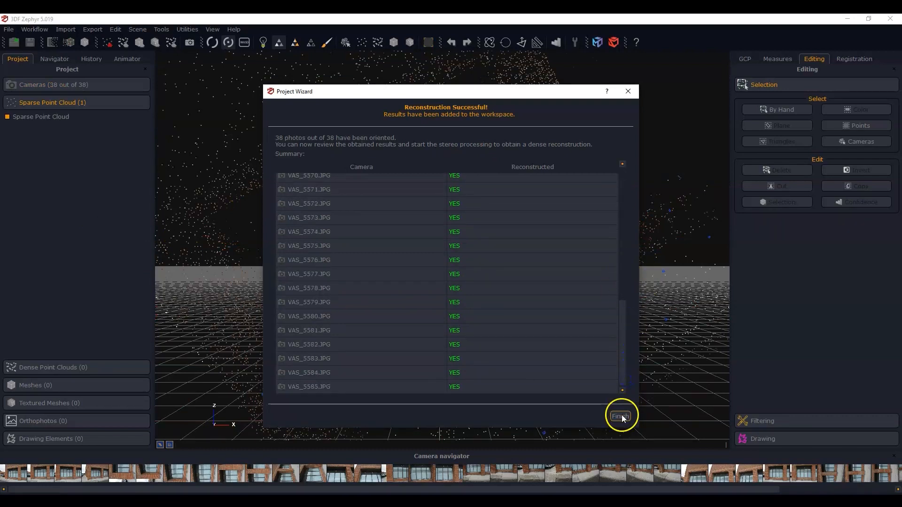
Close the project wizard, orbit the sparse cloud, and launch Dense Point Cloud Generation
left_click(620, 416)
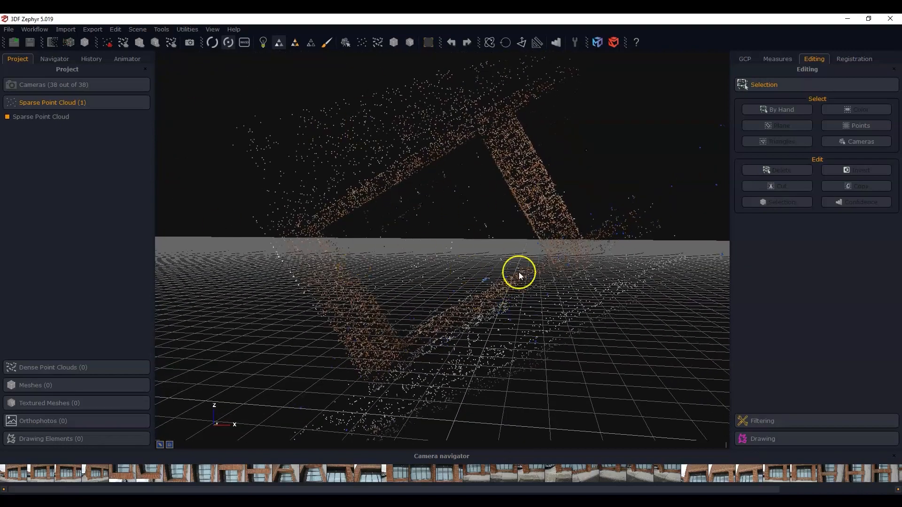
left_click_drag(517, 275, 510, 320)
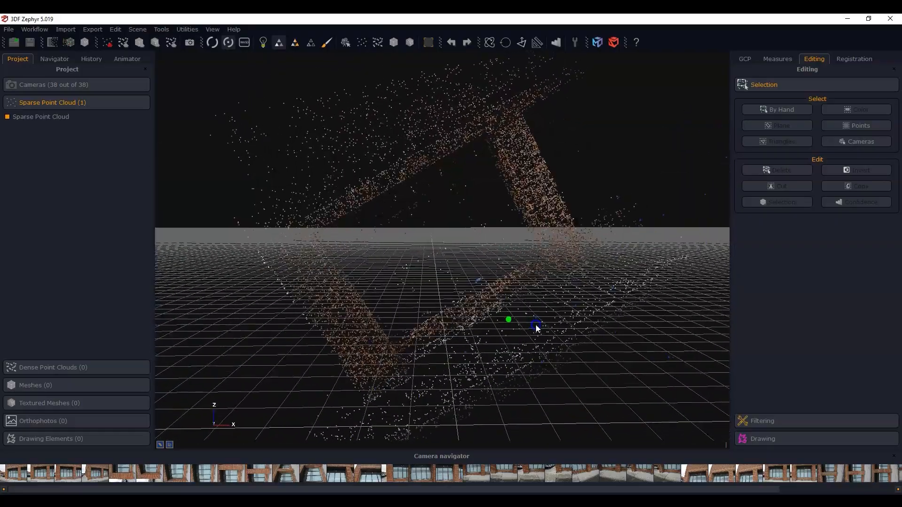
left_click_drag(535, 328, 480, 336)
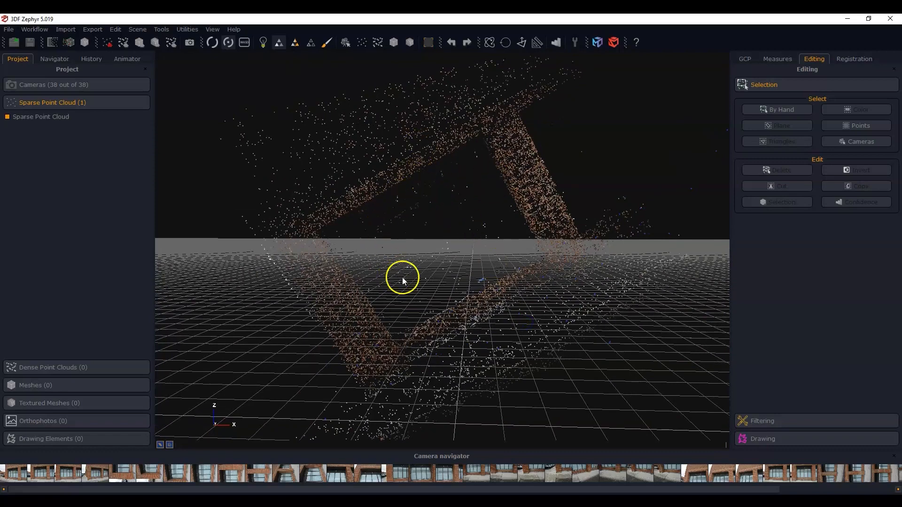
mouse_move(454, 197)
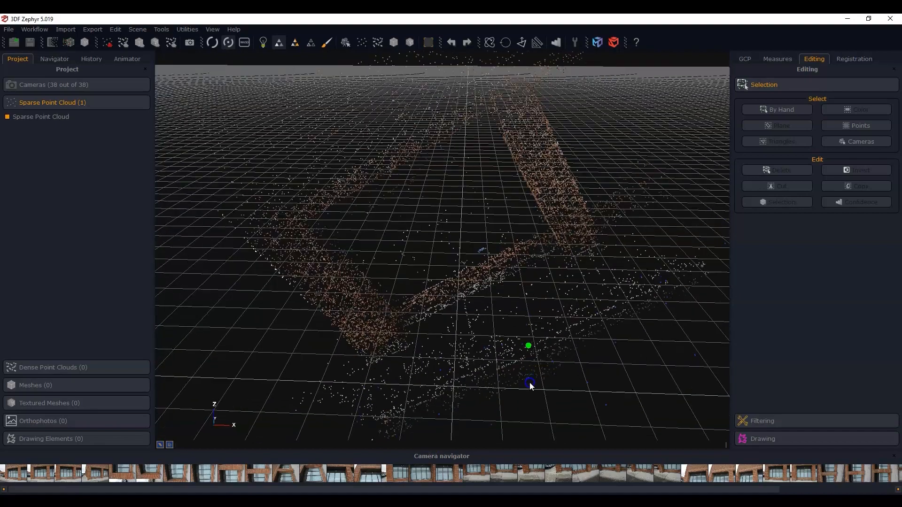
left_click_drag(529, 386, 455, 271)
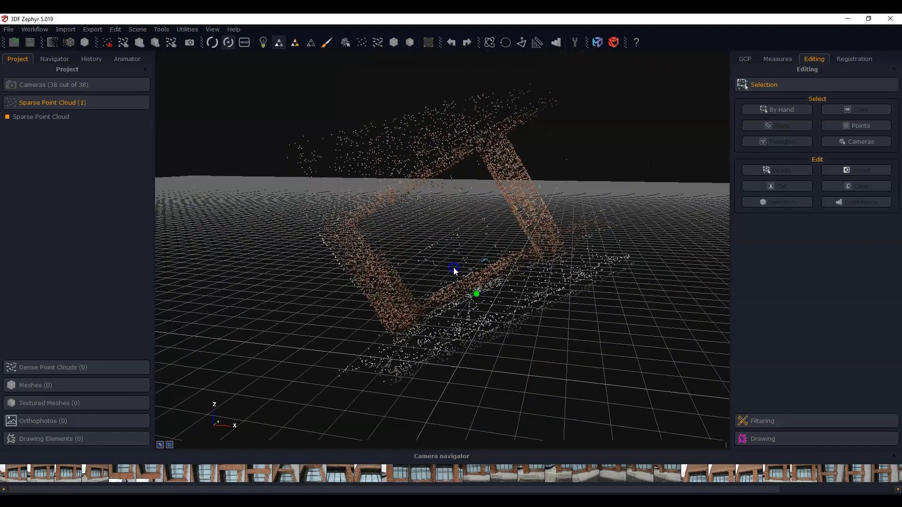
left_click_drag(454, 271, 500, 287)
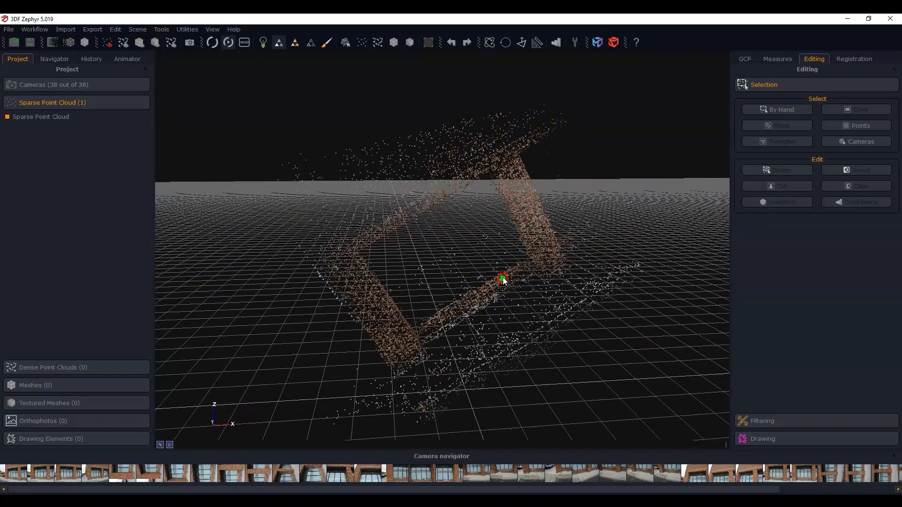
left_click(34, 29)
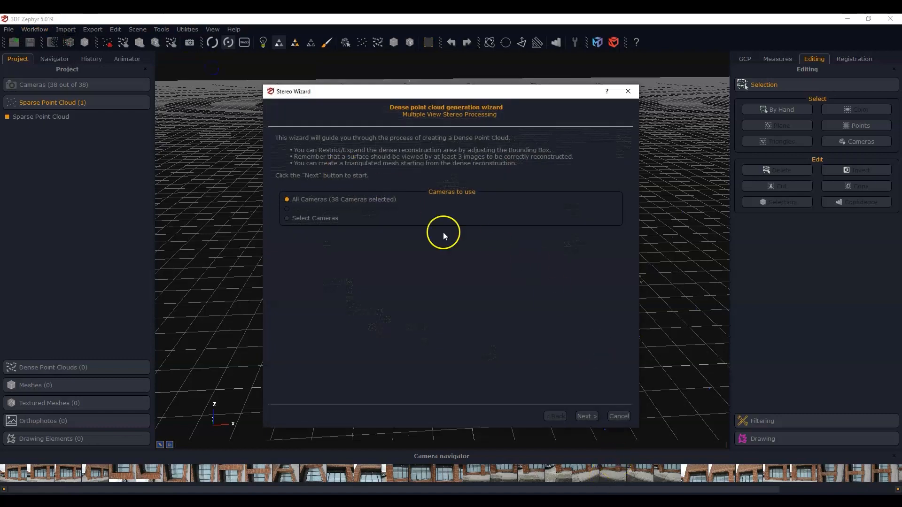
Densify the cloud from all 38 cameras using the General Default preset
left_click(586, 416)
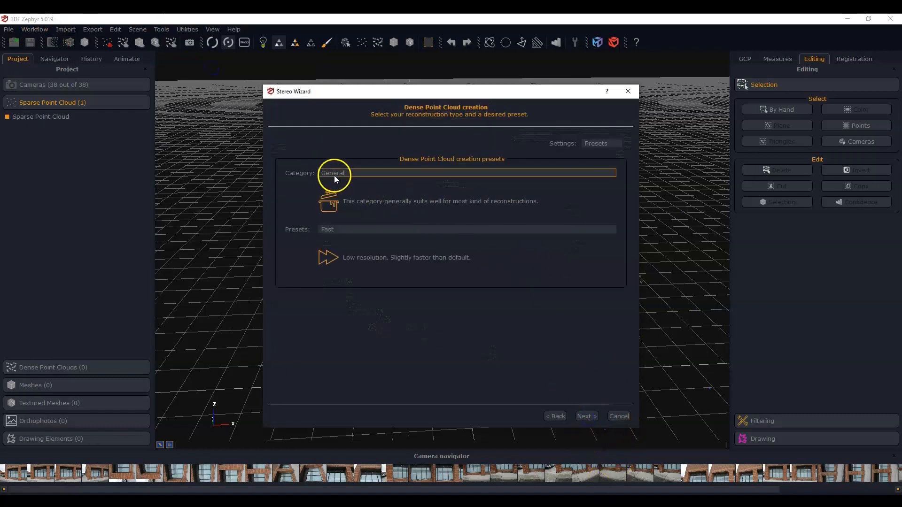
left_click(466, 229)
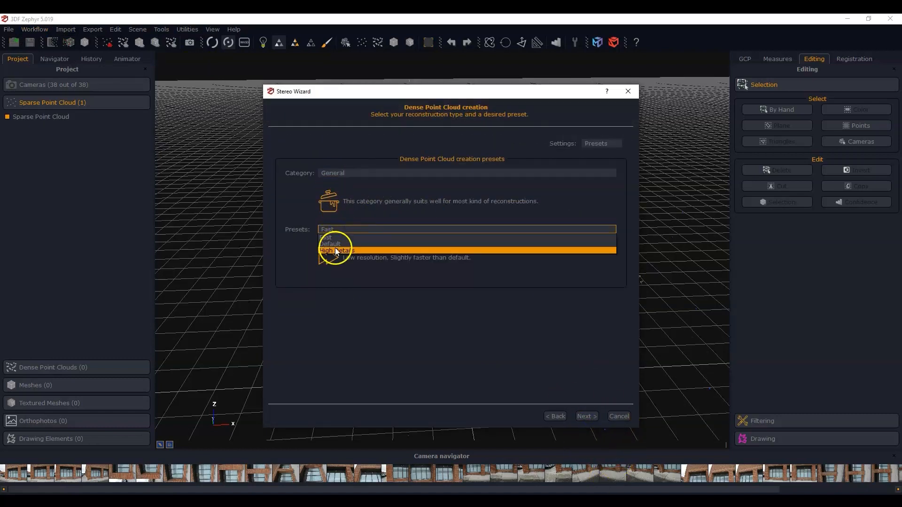
left_click(586, 416)
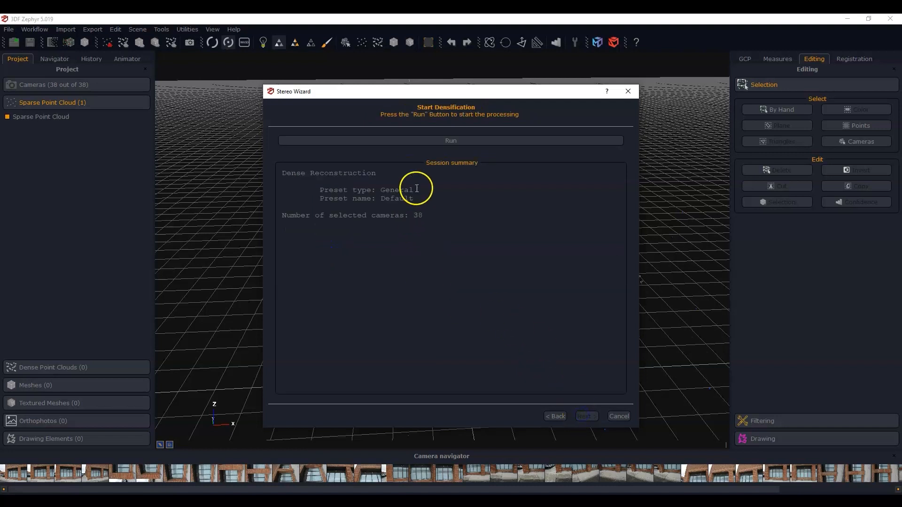
left_click(450, 140)
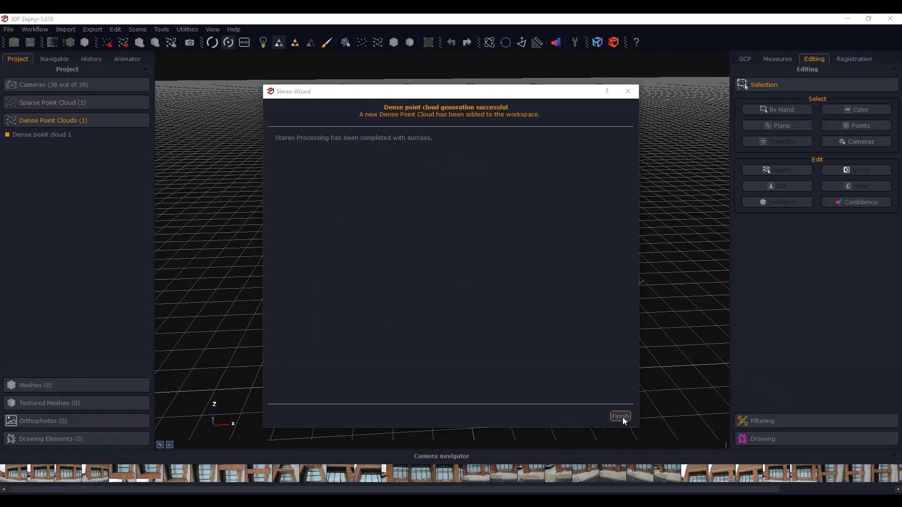
left_click(620, 416)
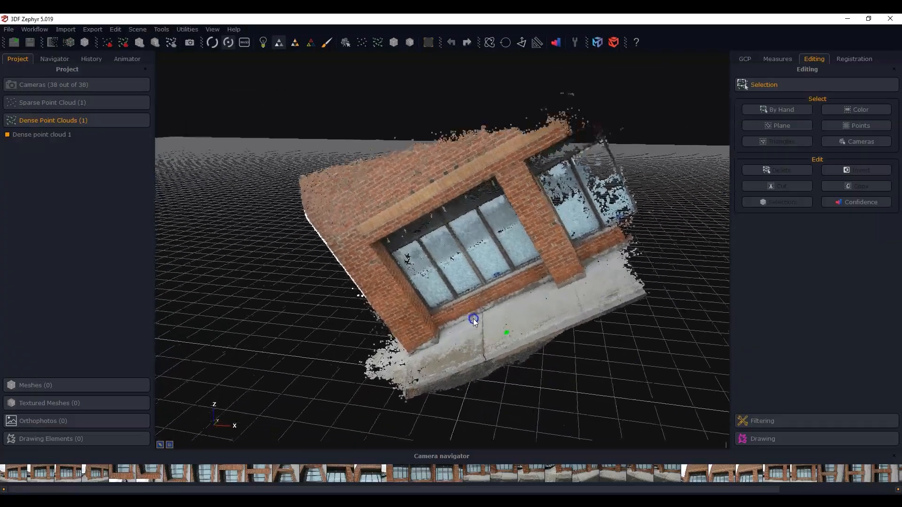
Orbit the dense storefront cloud to a frontal view
left_click_drag(473, 319, 469, 311)
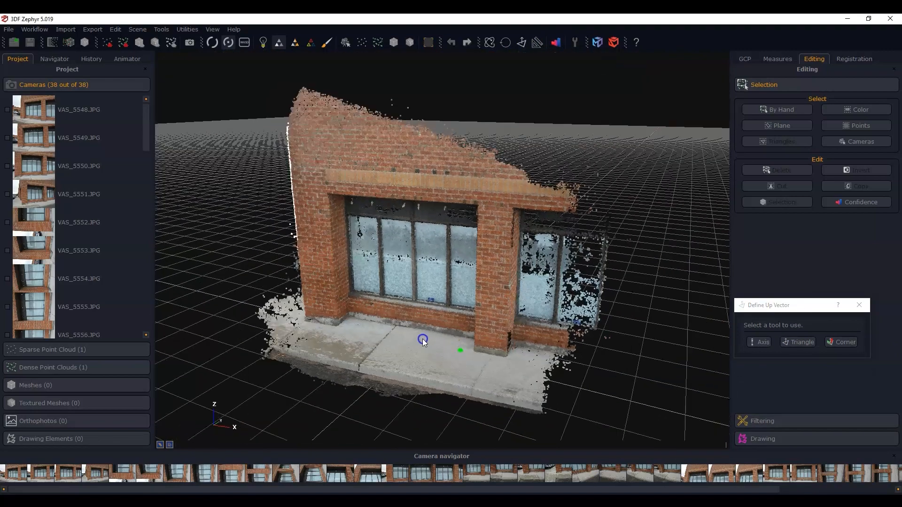
From a top view, rotate all structured objects -6.202 about Z
left_click_drag(422, 338, 474, 343)
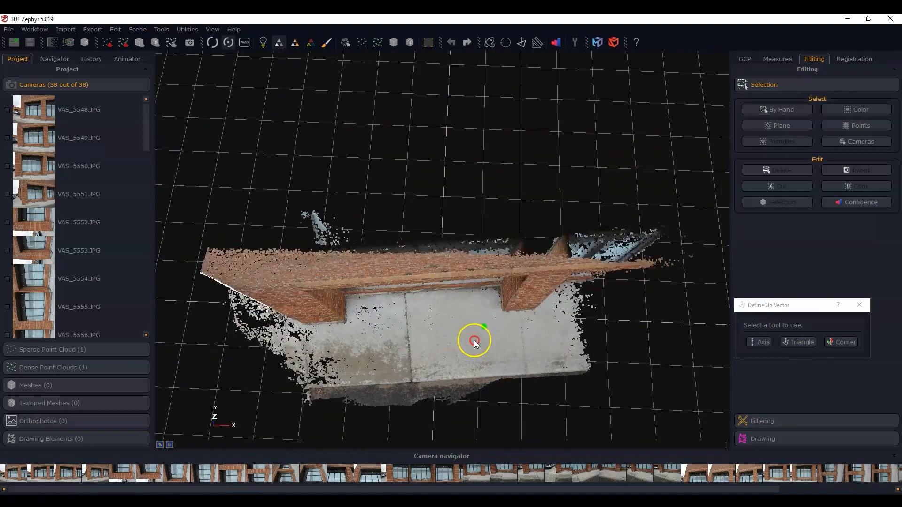
left_click_drag(475, 340, 511, 189)
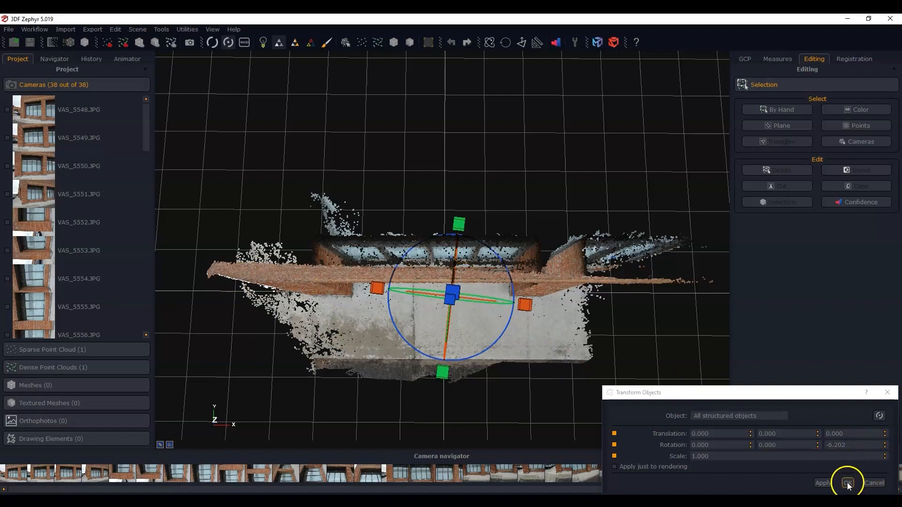
left_click(847, 484)
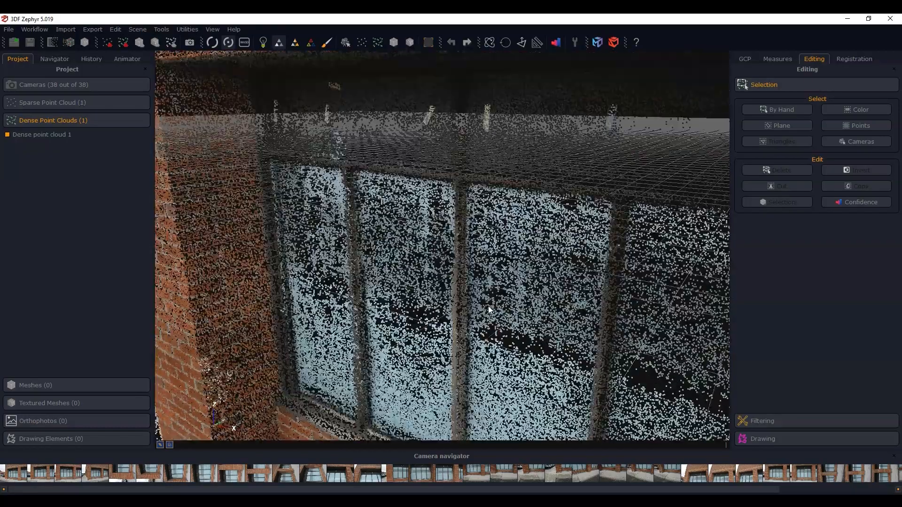
left_click_drag(489, 310, 430, 260)
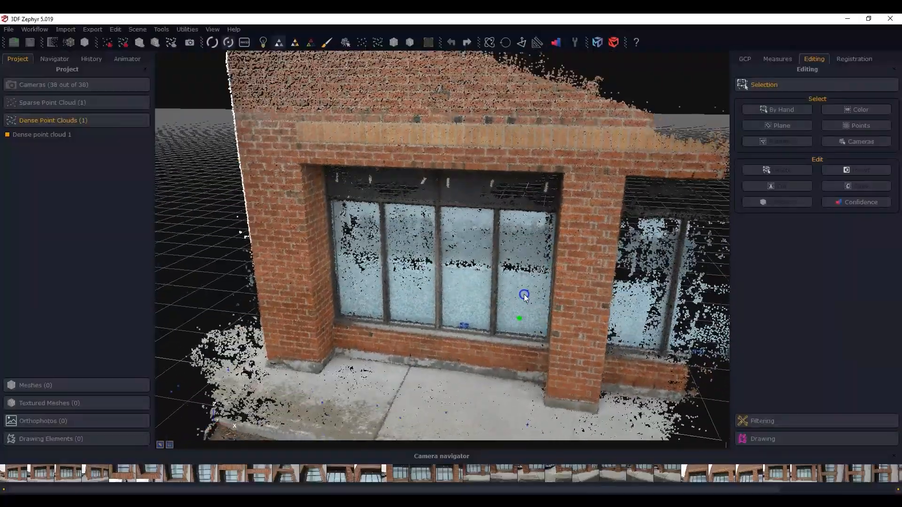
left_click_drag(524, 294, 482, 321)
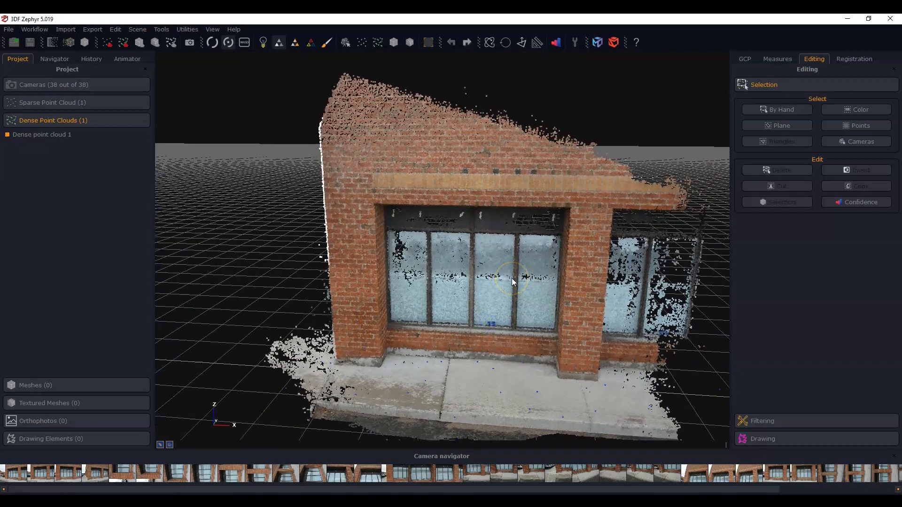
left_click_drag(512, 282, 501, 282)
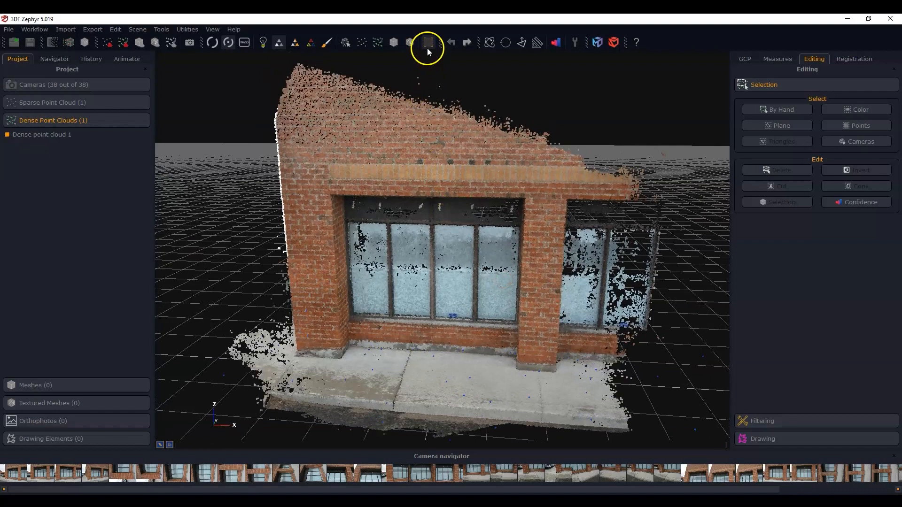
Open Bounding Box Edit and resize the box around the storefront point cloud
left_click(428, 42)
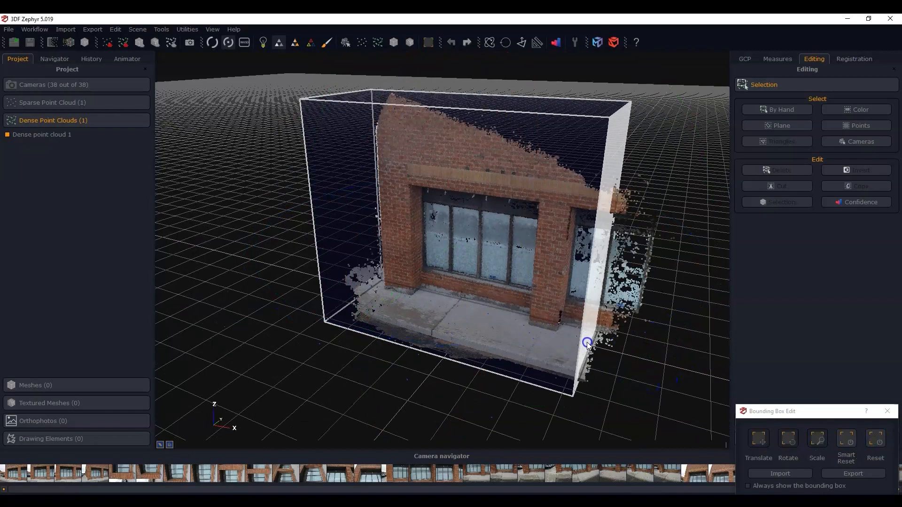
left_click_drag(587, 343, 558, 344)
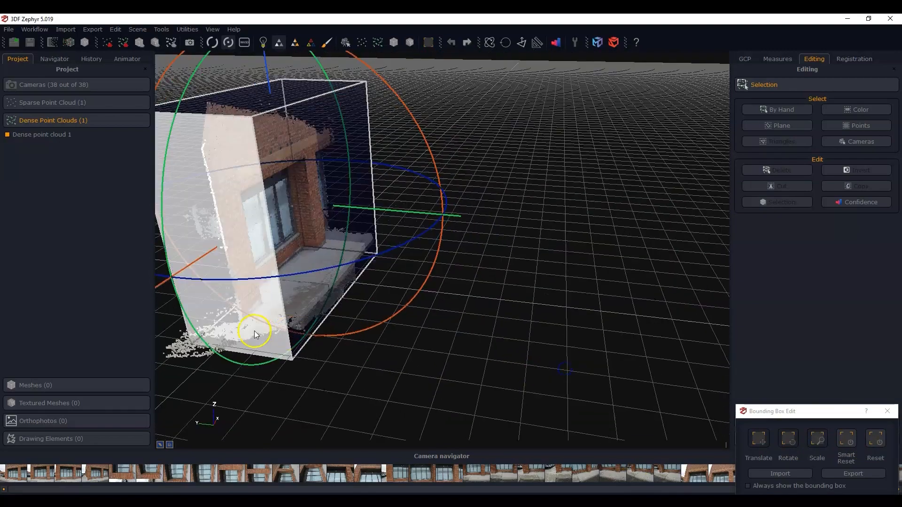
left_click_drag(256, 335, 365, 381)
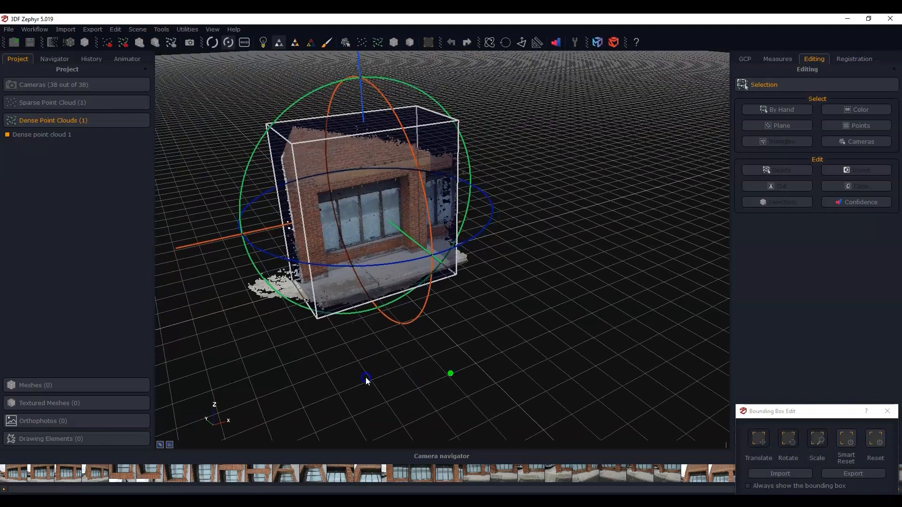
left_click_drag(365, 380, 480, 112)
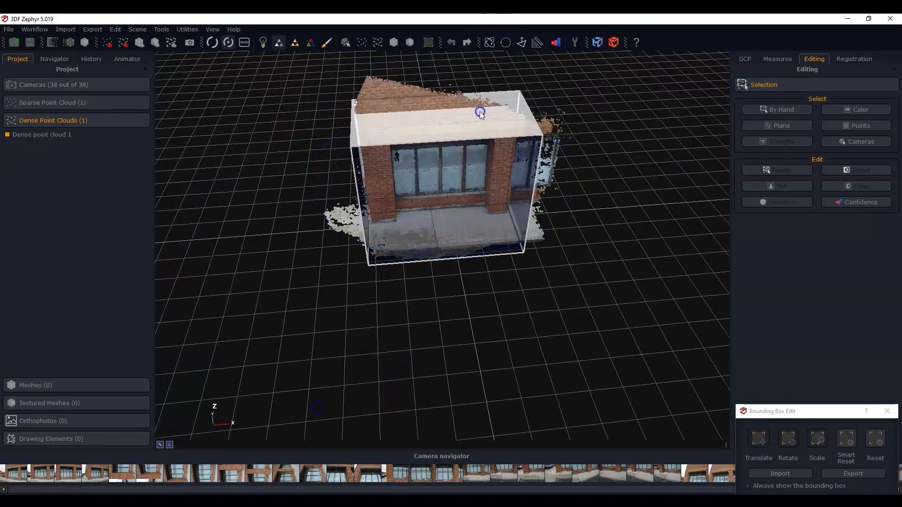
Rotate the bounding box into line with the facade, checking from side and front
left_click(788, 440)
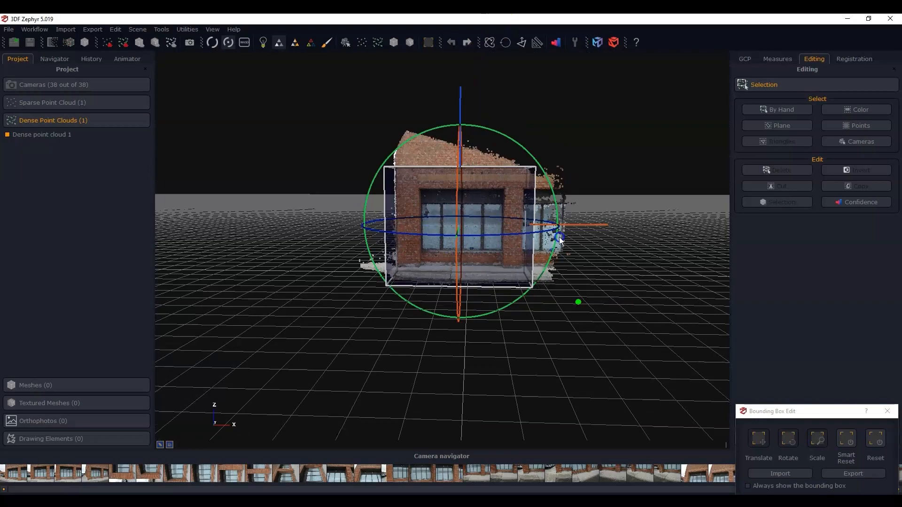
left_click_drag(561, 238, 579, 243)
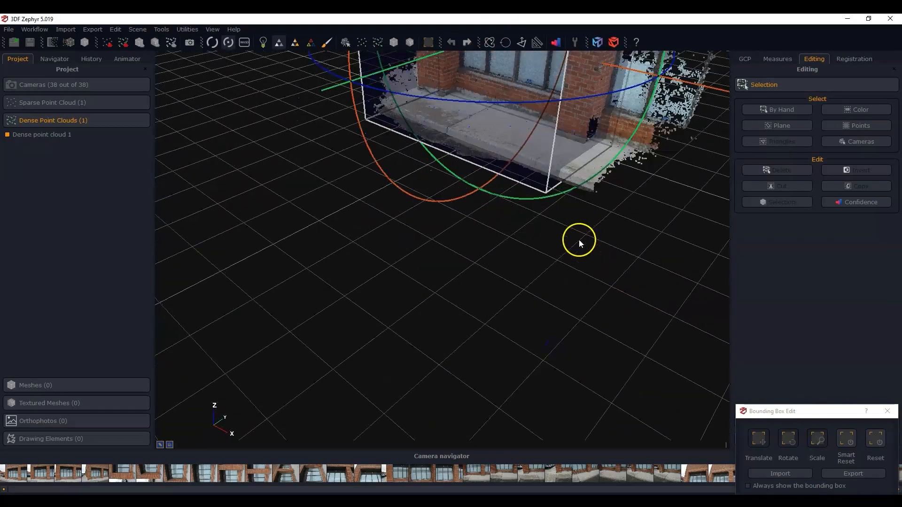
left_click_drag(580, 240, 476, 231)
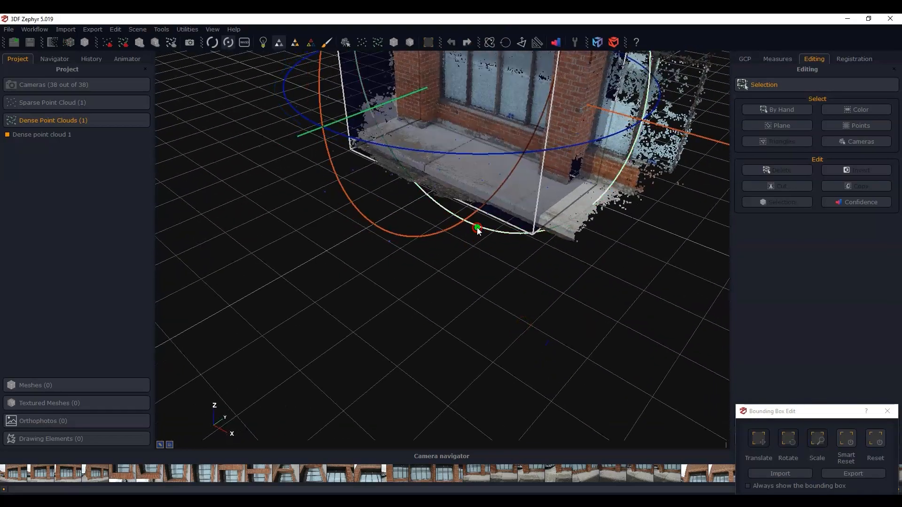
left_click_drag(476, 229, 330, 298)
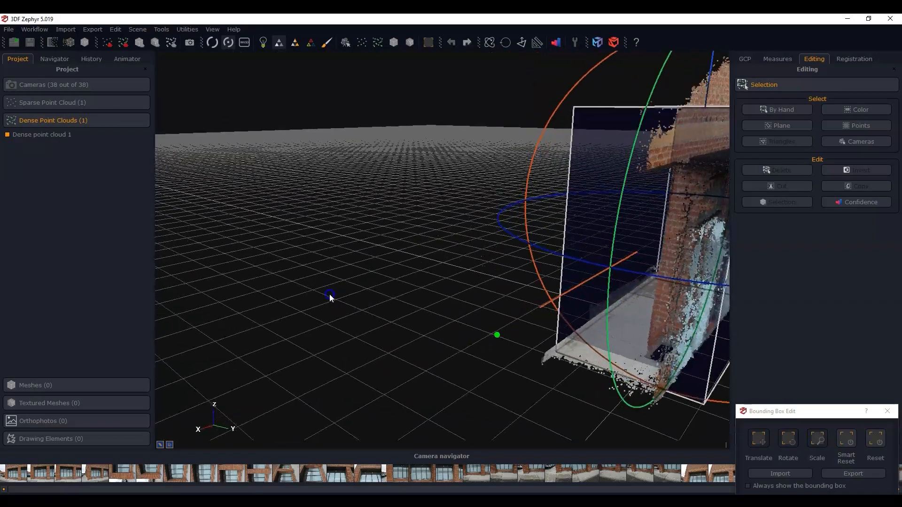
left_click_drag(330, 298, 366, 252)
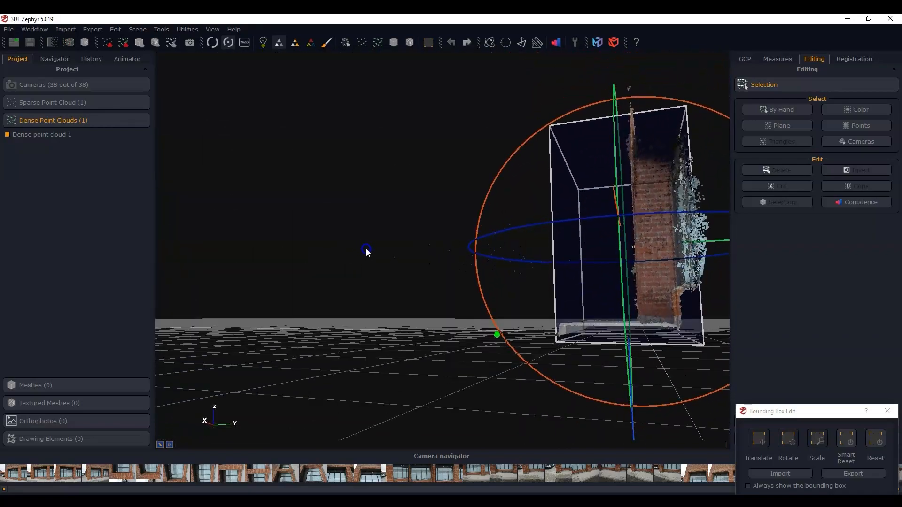
left_click_drag(367, 252, 509, 437)
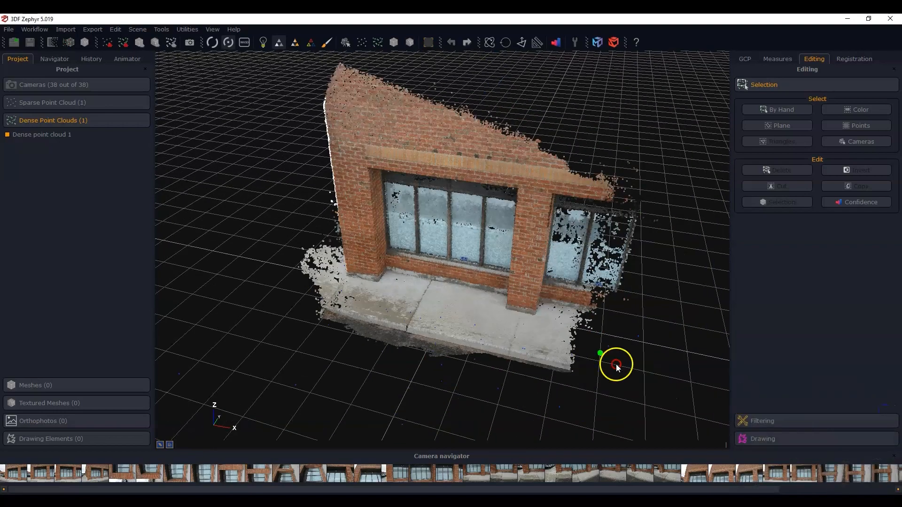
left_click_drag(615, 366, 482, 345)
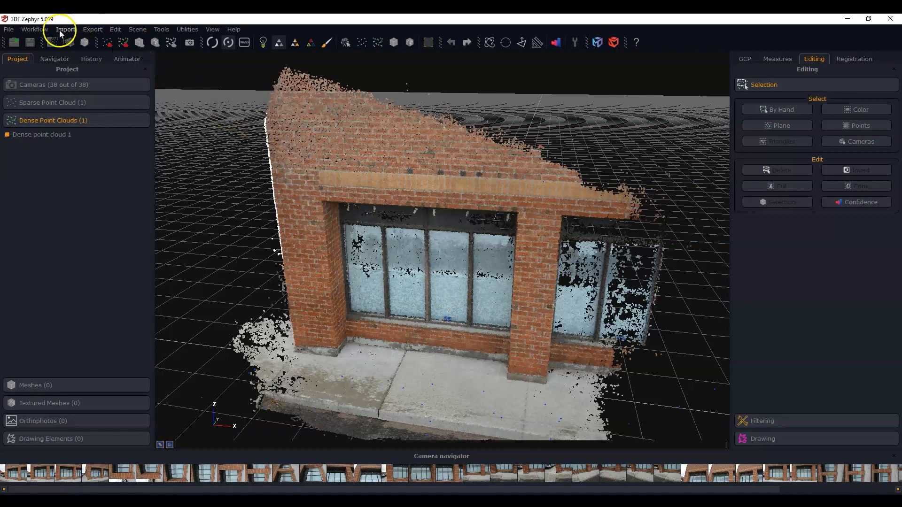
Extract Mesh 1 from the dense cloud using all 38 cameras and the Fast preset
left_click(34, 29)
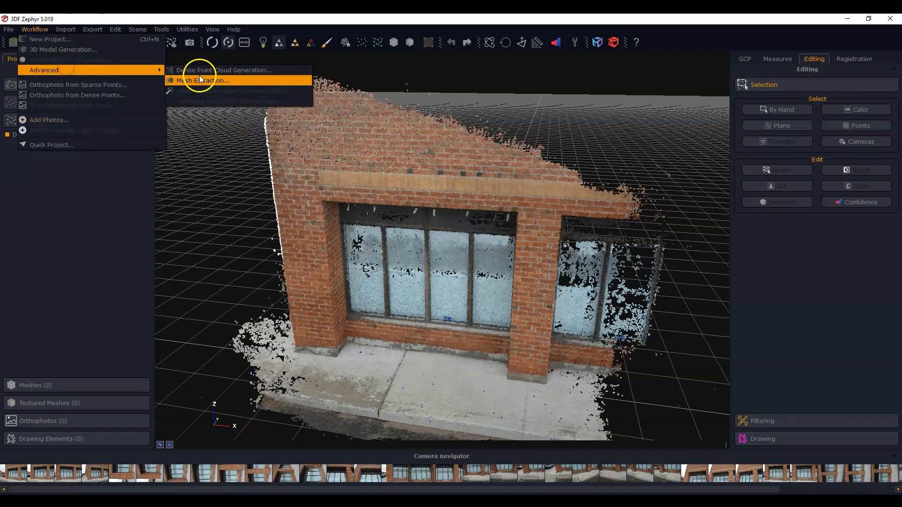
left_click(207, 80)
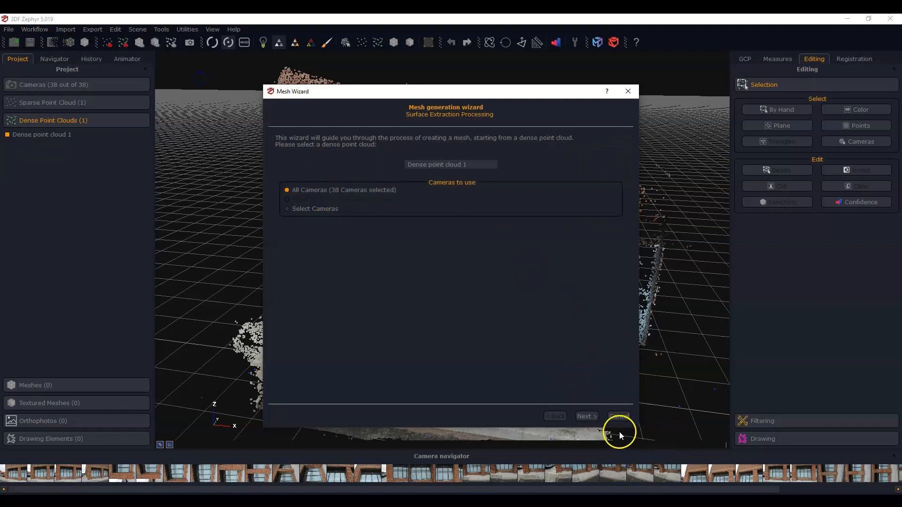
left_click(586, 415)
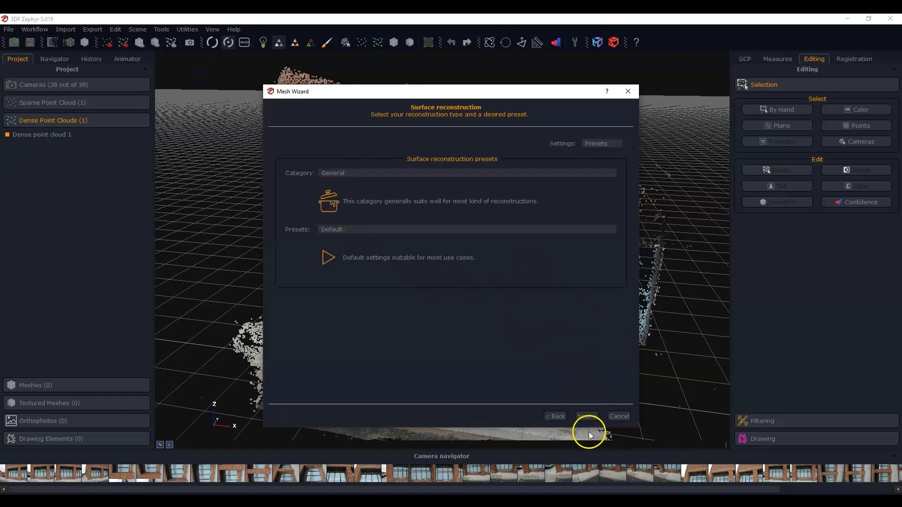
left_click(586, 416)
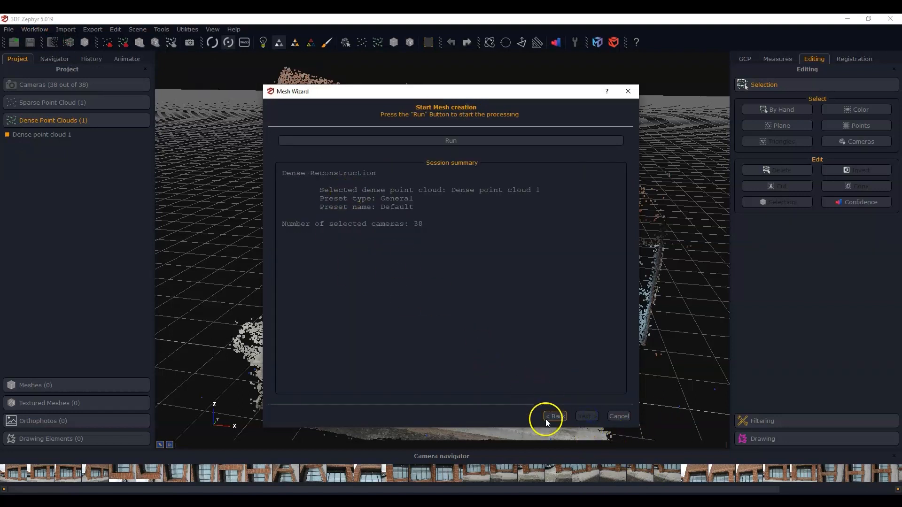
left_click(554, 416)
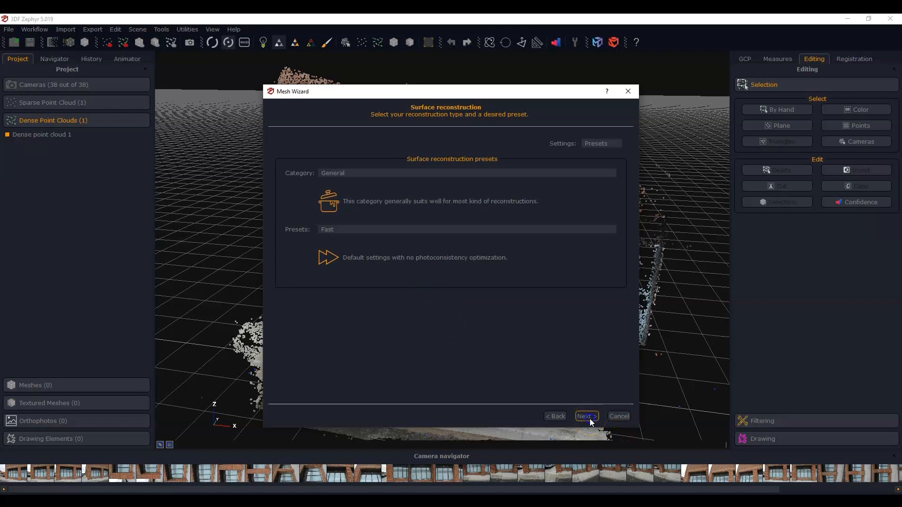
left_click(586, 416)
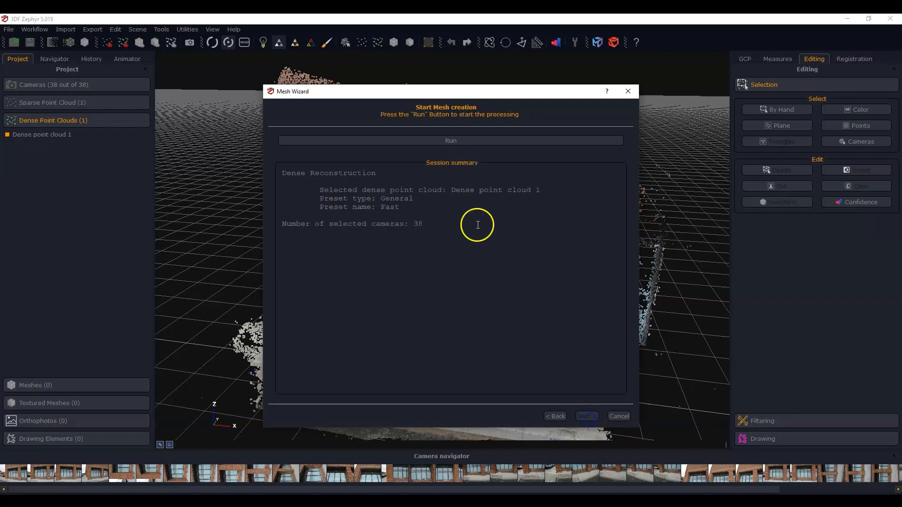
left_click(451, 140)
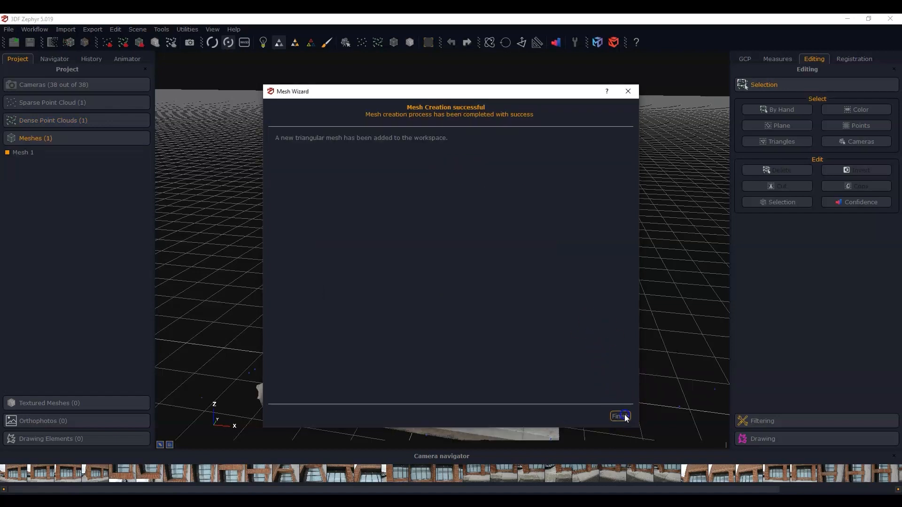
left_click(620, 416)
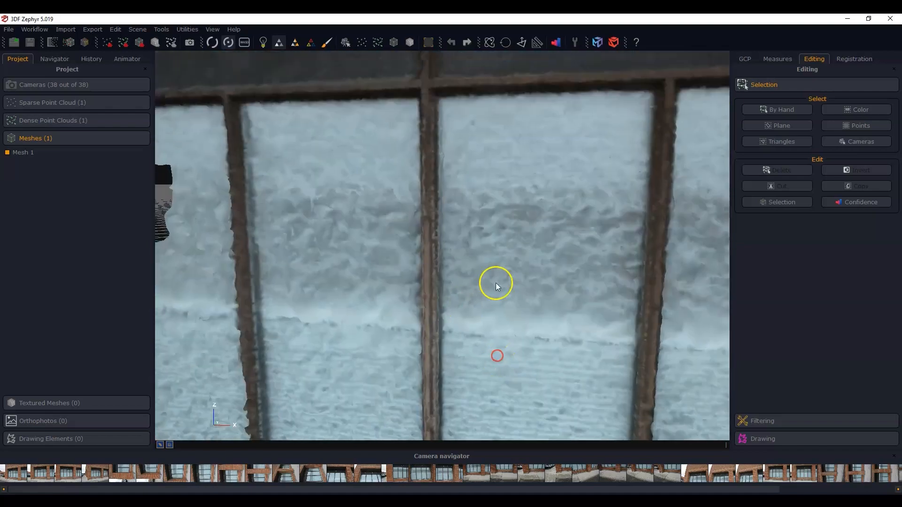
Show Mesh 1 without texture colours and inspect the recessed window from above
left_click_drag(497, 286, 461, 258)
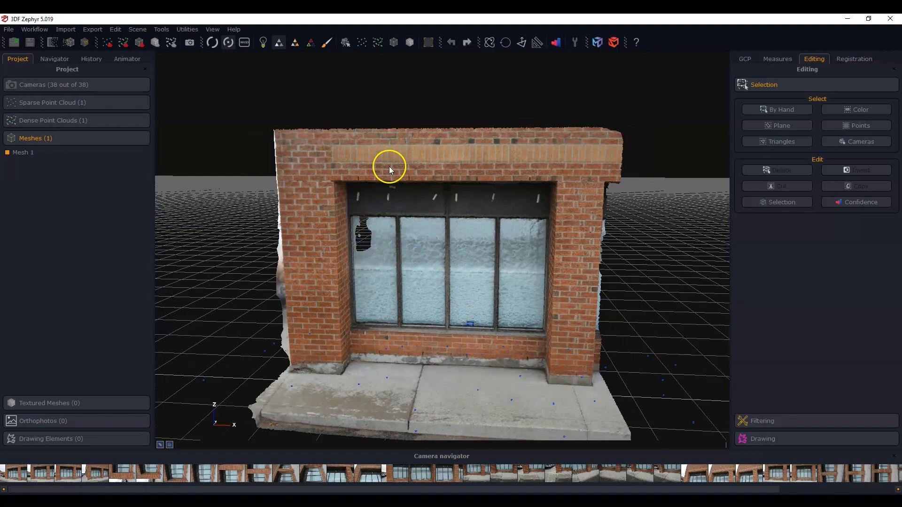
left_click(264, 42)
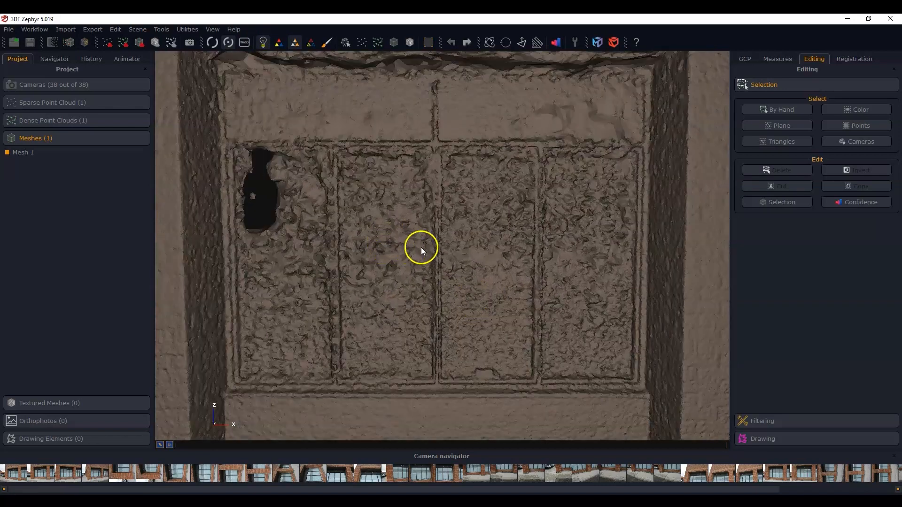
left_click_drag(421, 251, 482, 215)
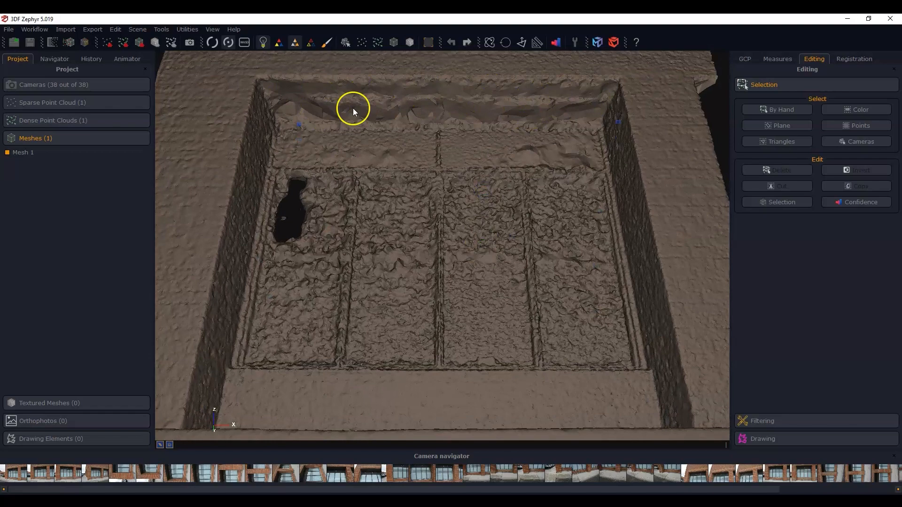
left_click_drag(353, 109, 545, 207)
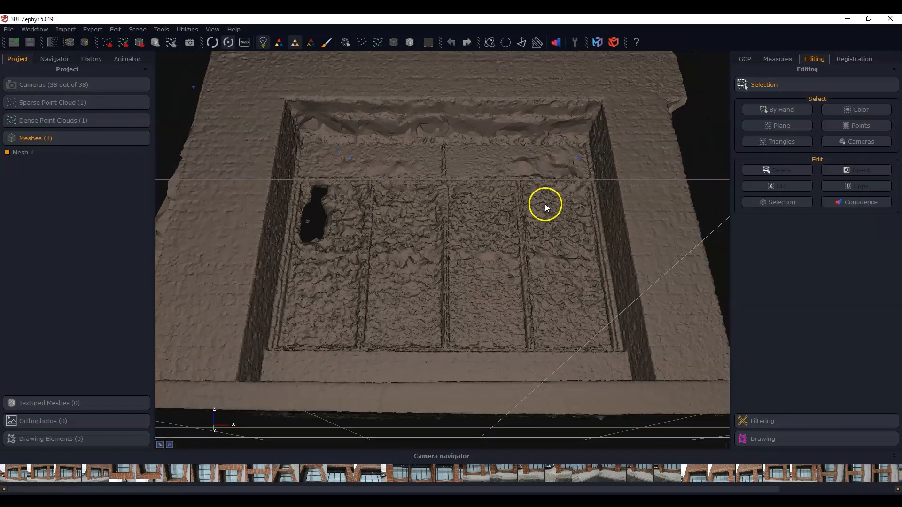
left_click_drag(546, 207, 465, 296)
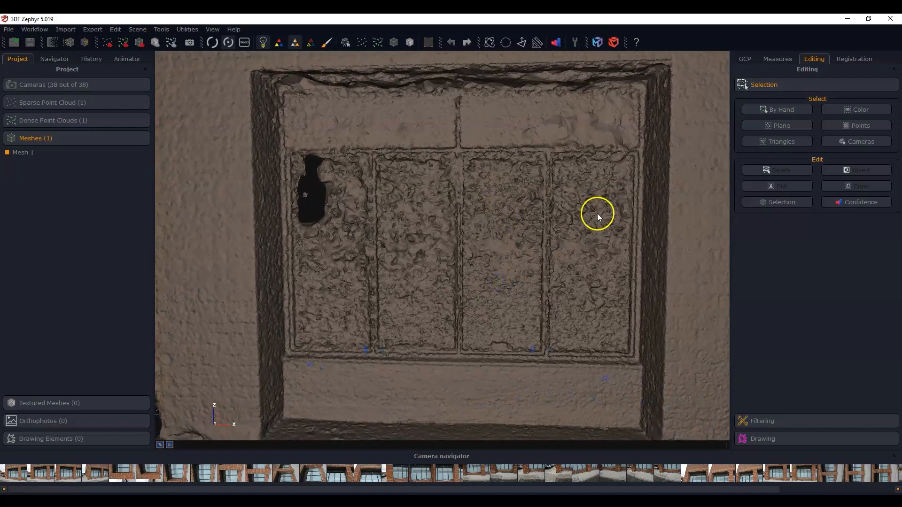
mouse_move(344, 265)
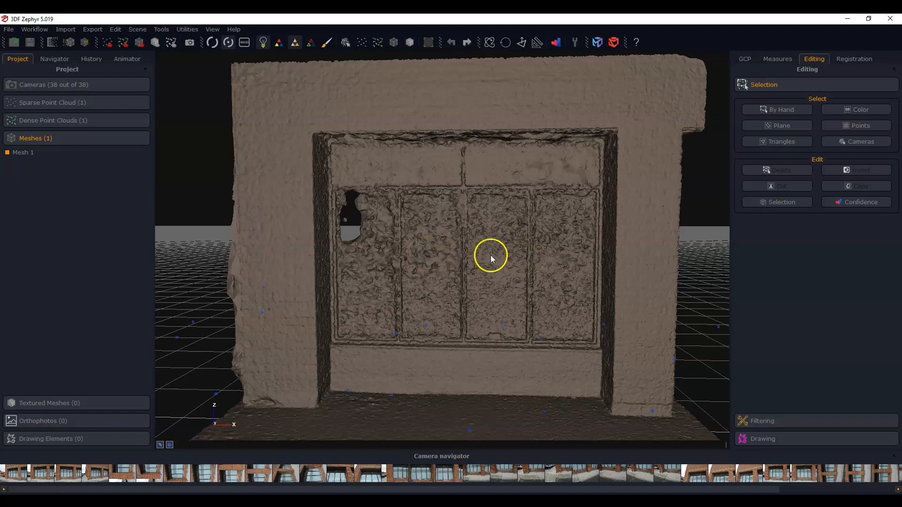
mouse_move(578, 263)
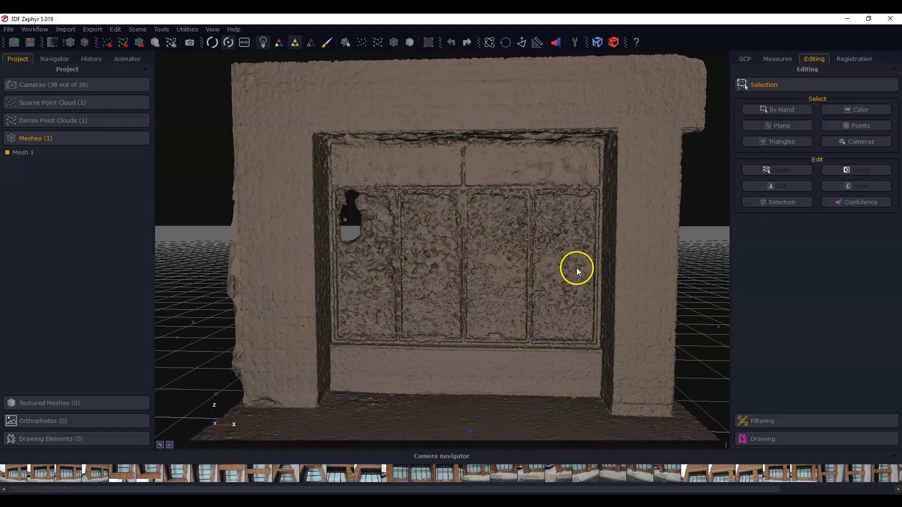
Inspect the bumpy window glass from angled views and open the mesh export settings
left_click_drag(579, 272, 486, 313)
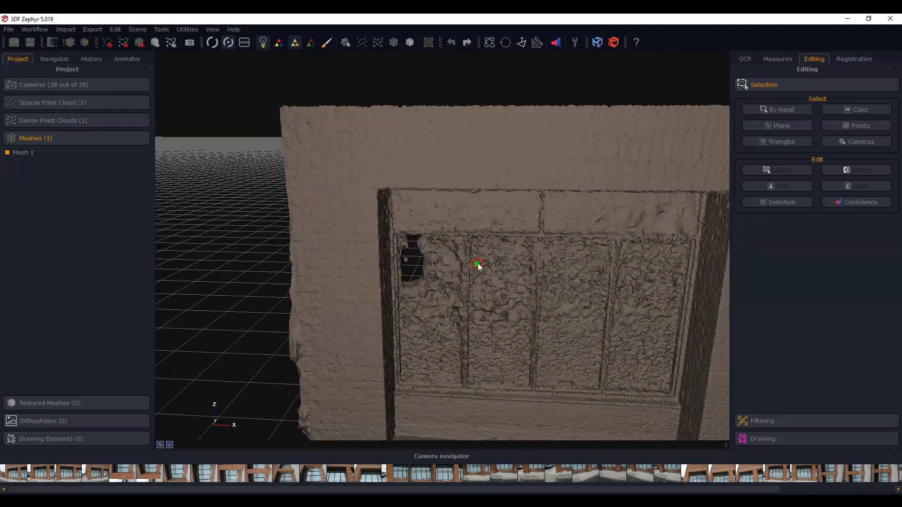
left_click_drag(477, 265, 633, 276)
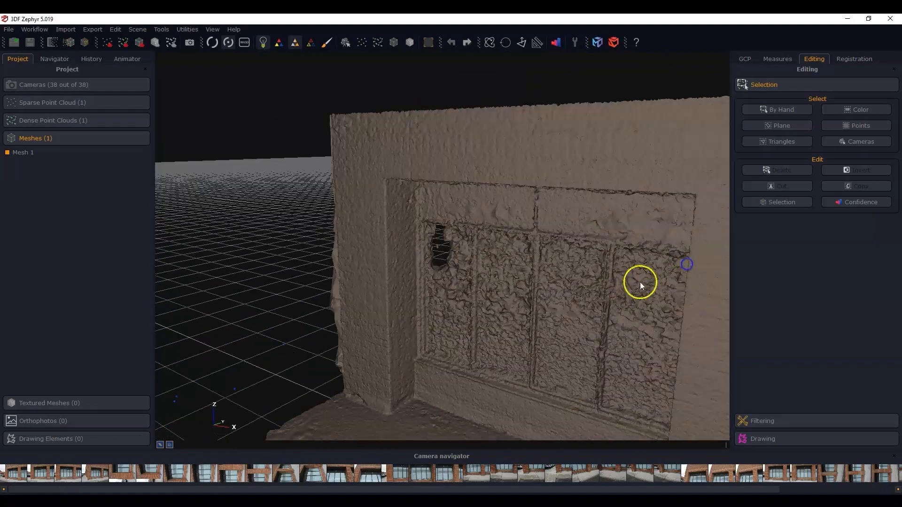
left_click_drag(640, 286, 543, 296)
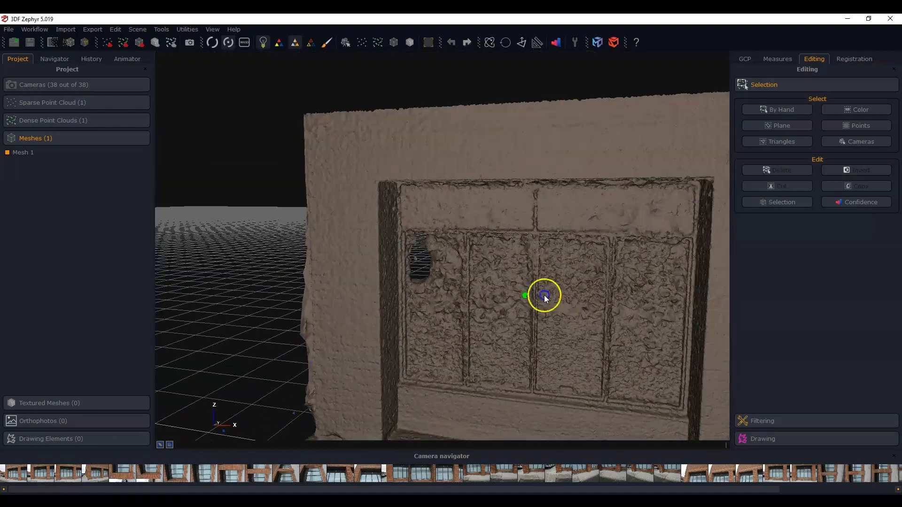
left_click_drag(544, 297, 512, 264)
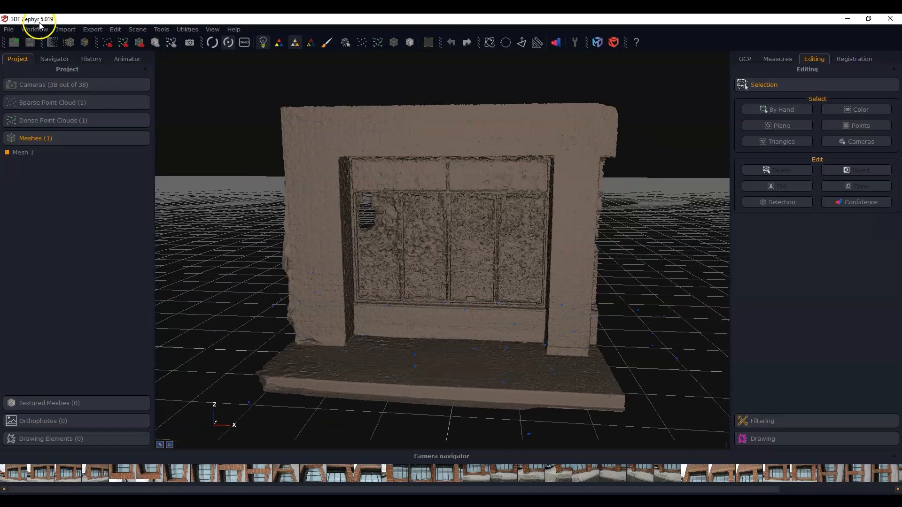
left_click(92, 29)
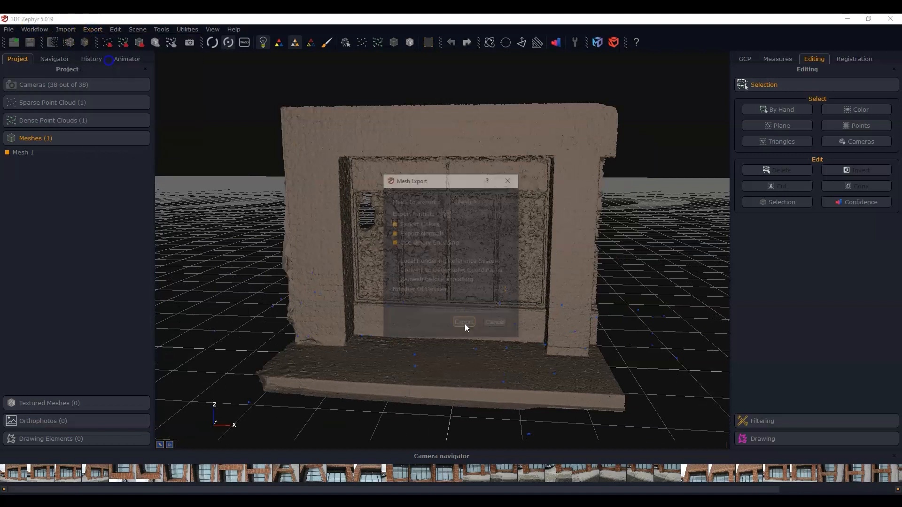
Export Mesh 1 as Obj/Mtl named Glass_Exported, accepting underscores for spaces
left_click(474, 212)
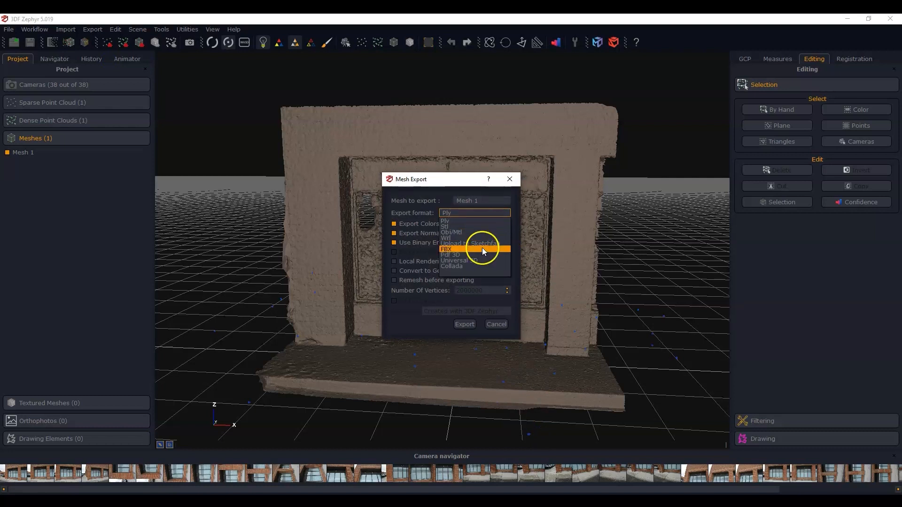
left_click(452, 232)
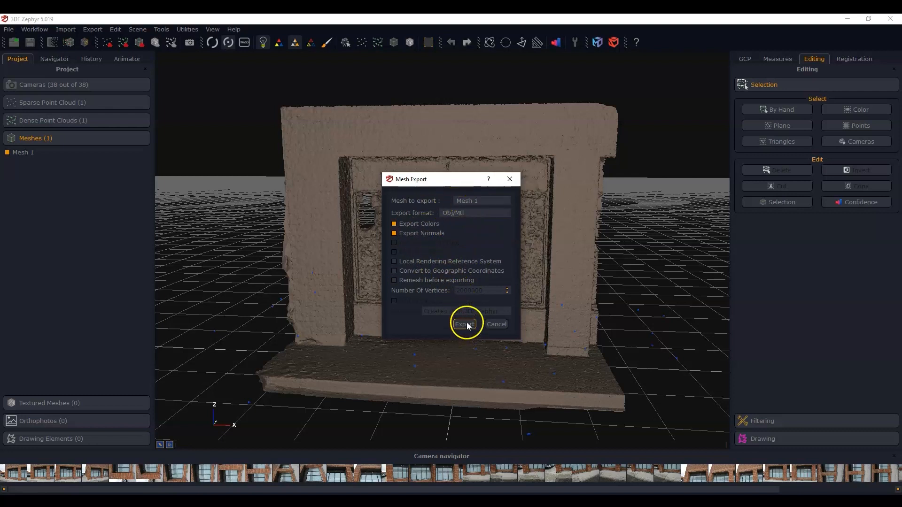
left_click(465, 324)
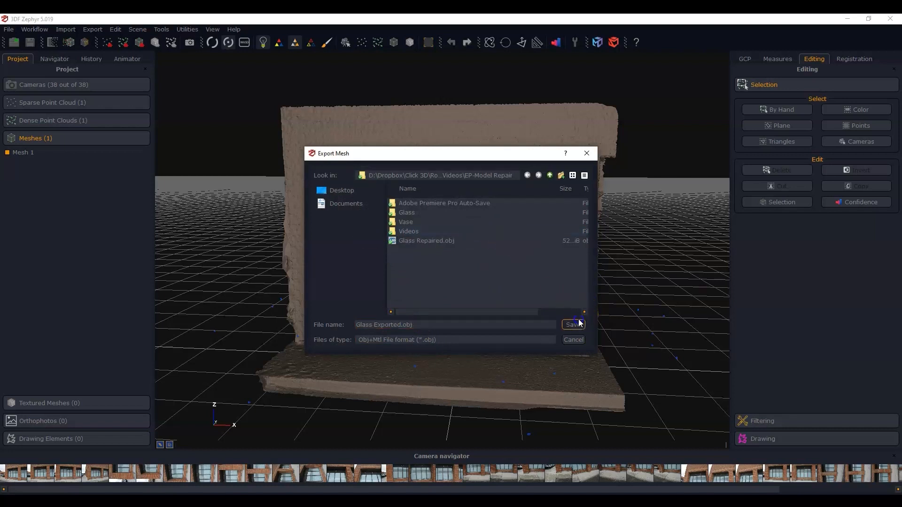
left_click(572, 325)
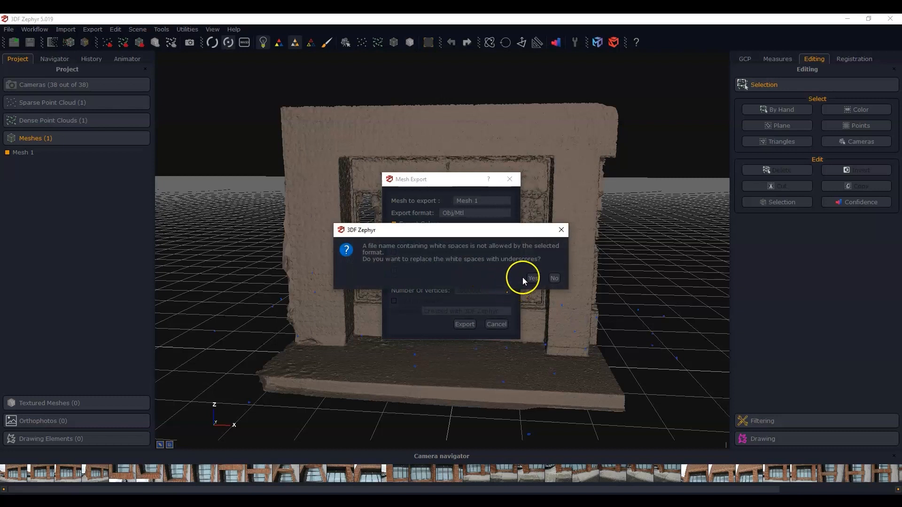
left_click(530, 278)
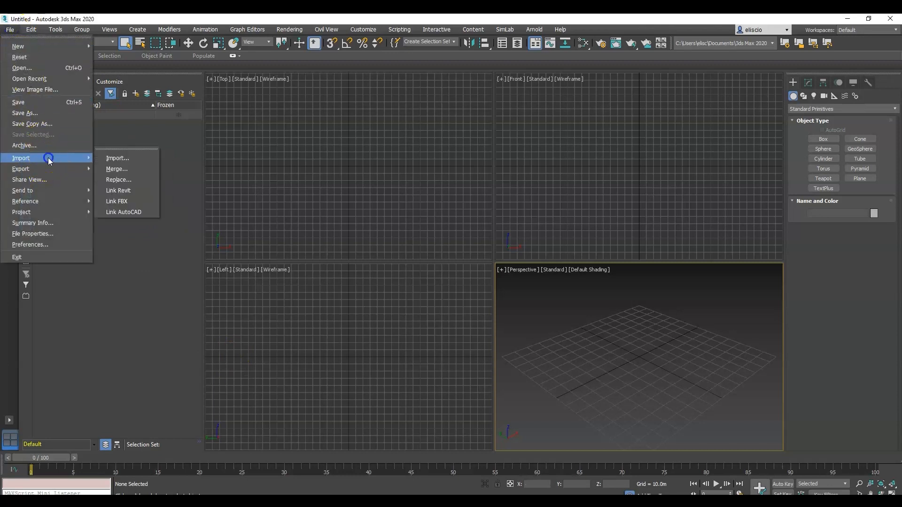
Import the Glass_Exported OBJ into the empty 3ds Max scene as Group_Global
left_click(117, 158)
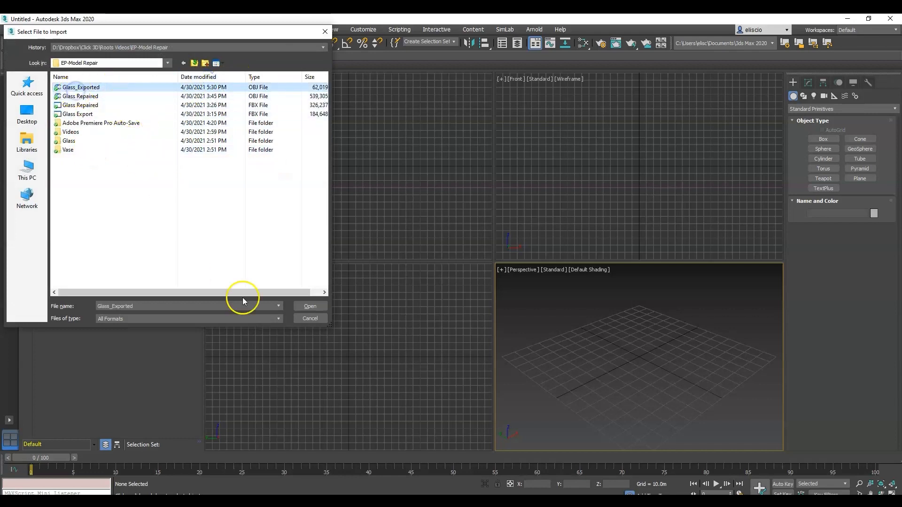
left_click(310, 306)
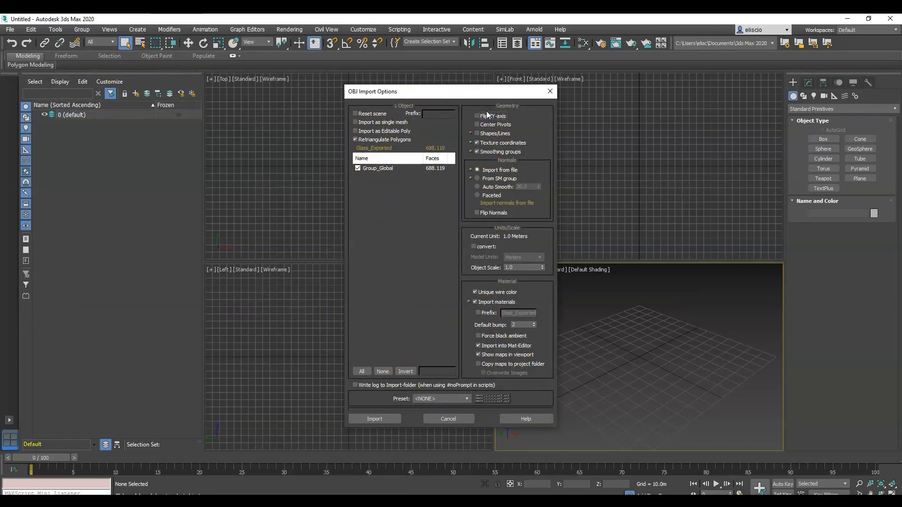
left_click(375, 419)
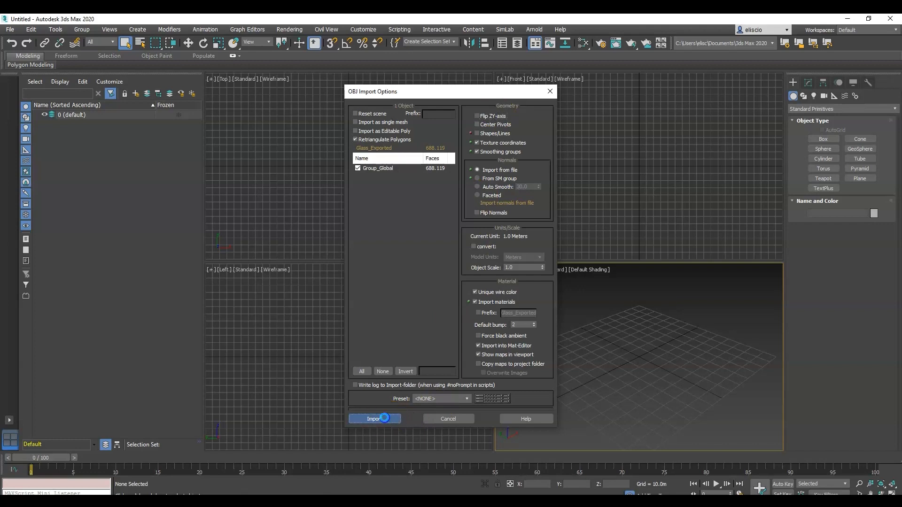
left_click(373, 418)
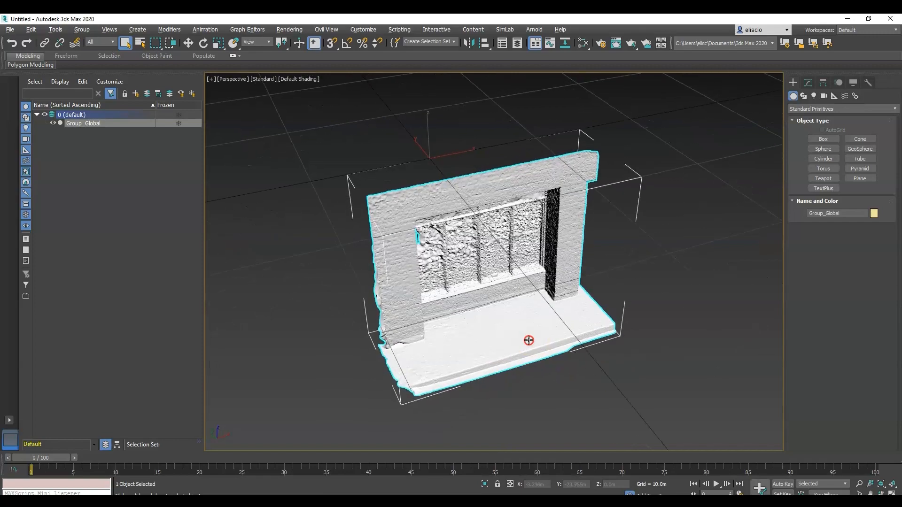
Switch the front view from wireframe to Default Shading, zoomed in on the window
left_click_drag(528, 340, 535, 270)
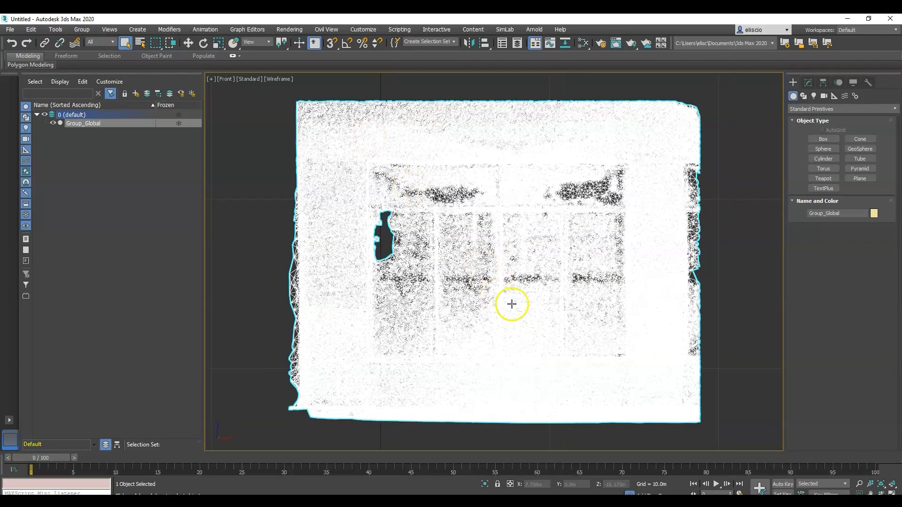
left_click(277, 79)
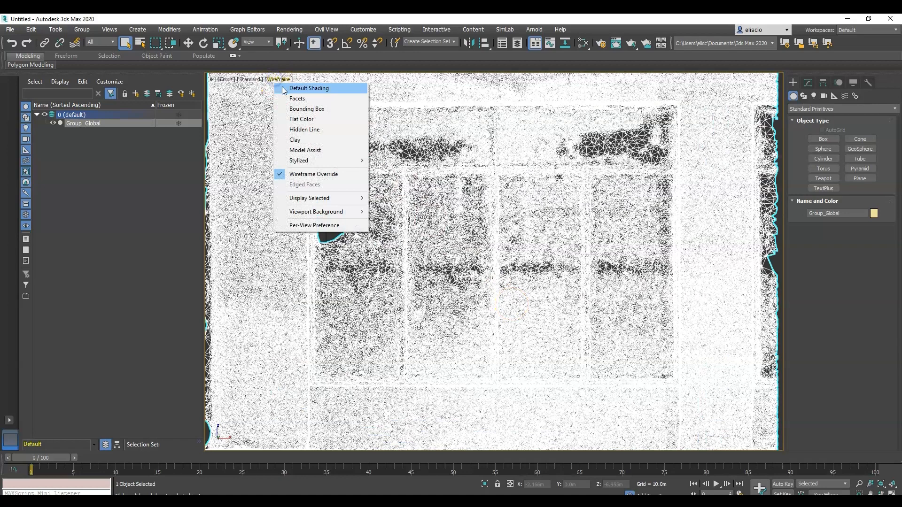
left_click(309, 87)
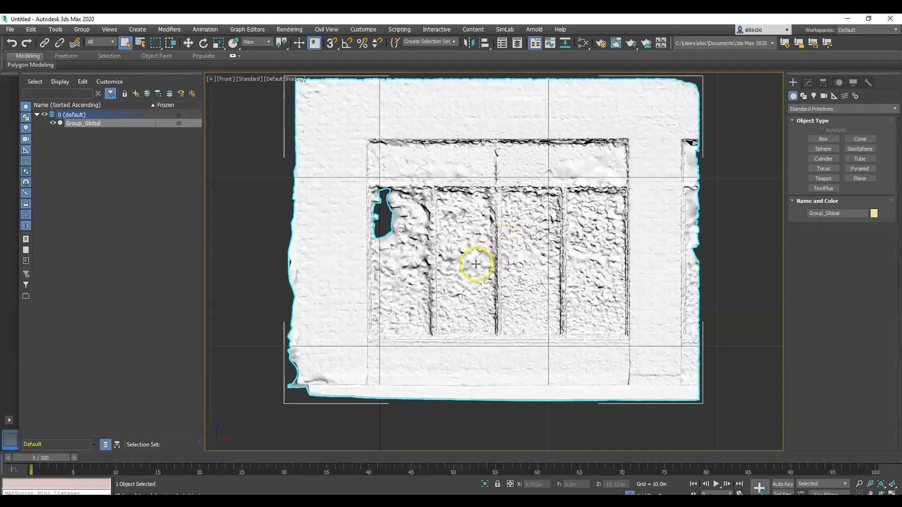
mouse_move(429, 285)
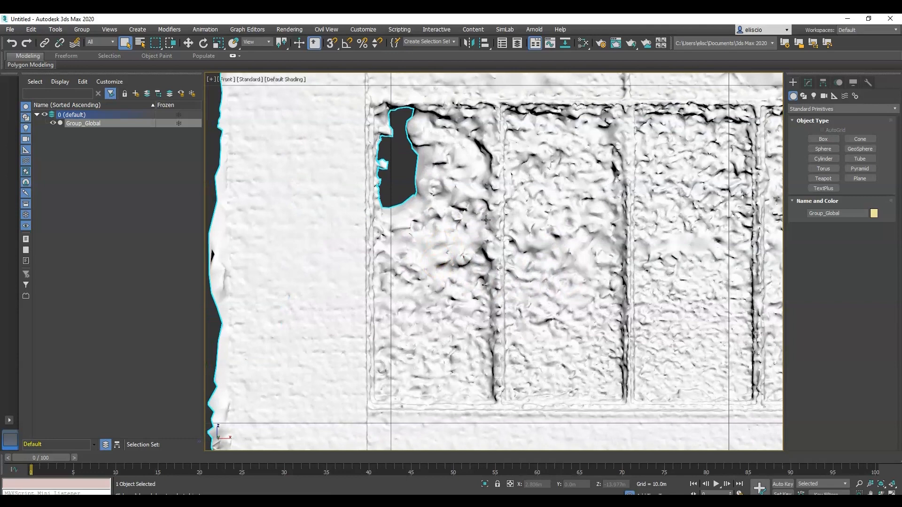
Select Group_Global and delete the lumpy glass faces in all four window panes
left_click(188, 43)
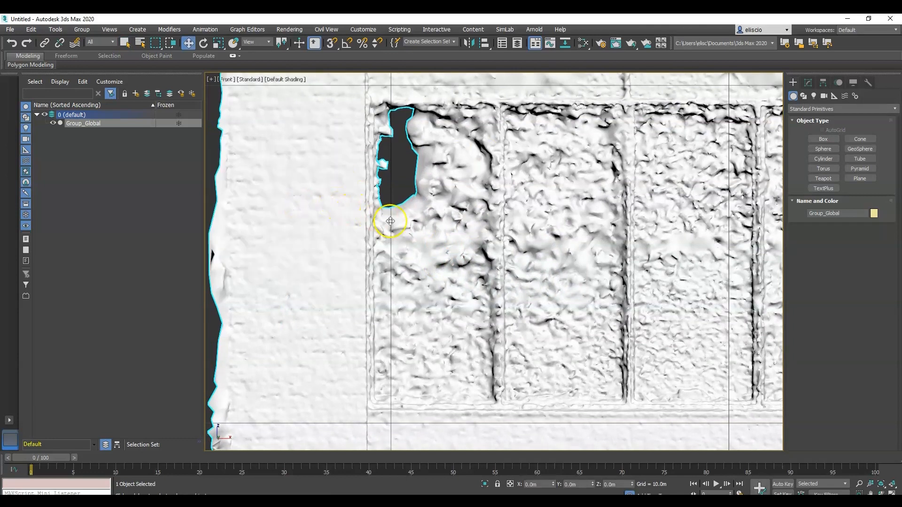
left_click(807, 82)
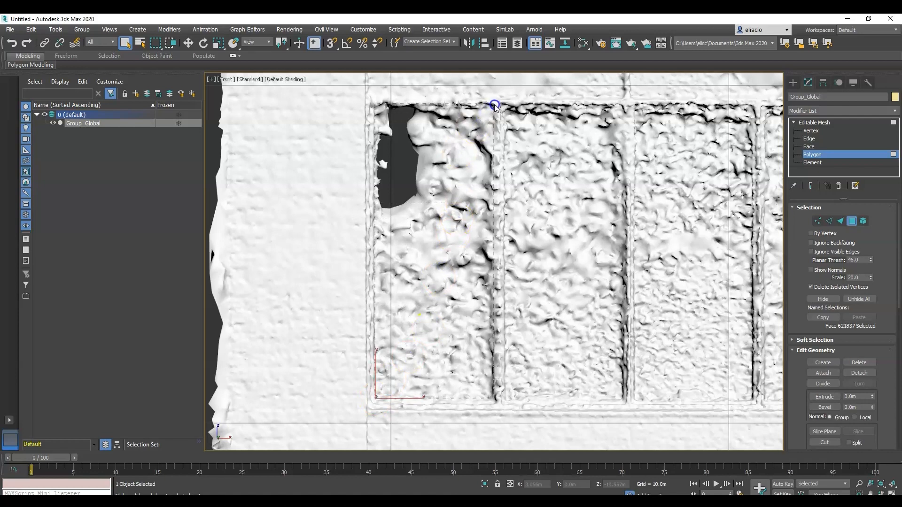
left_click(459, 193)
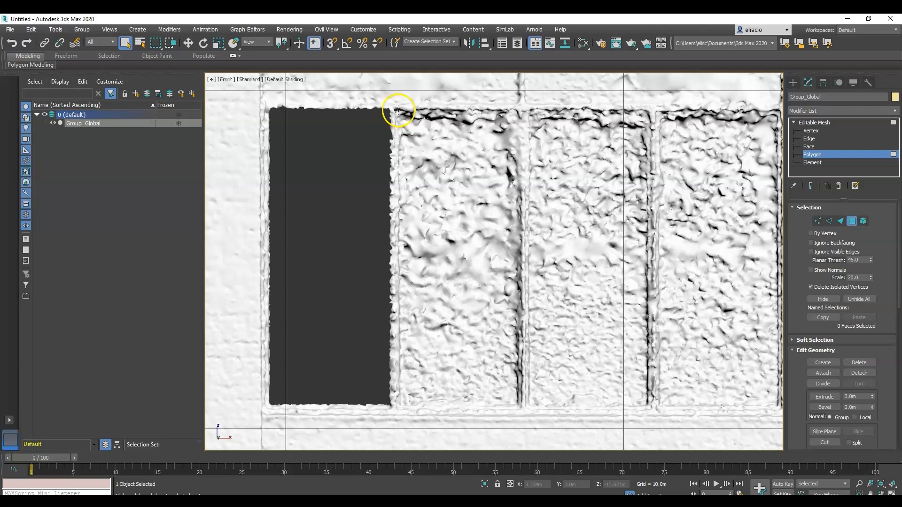
left_click(397, 126)
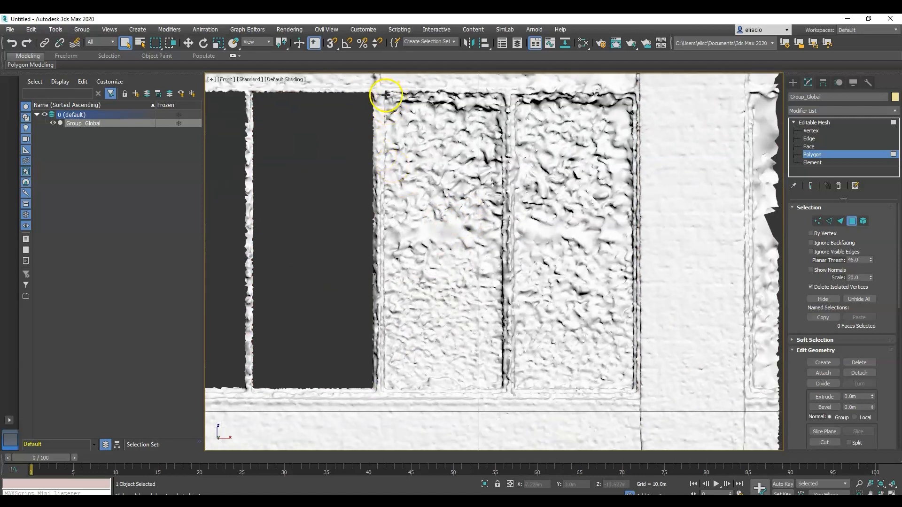
left_click_drag(386, 95, 500, 388)
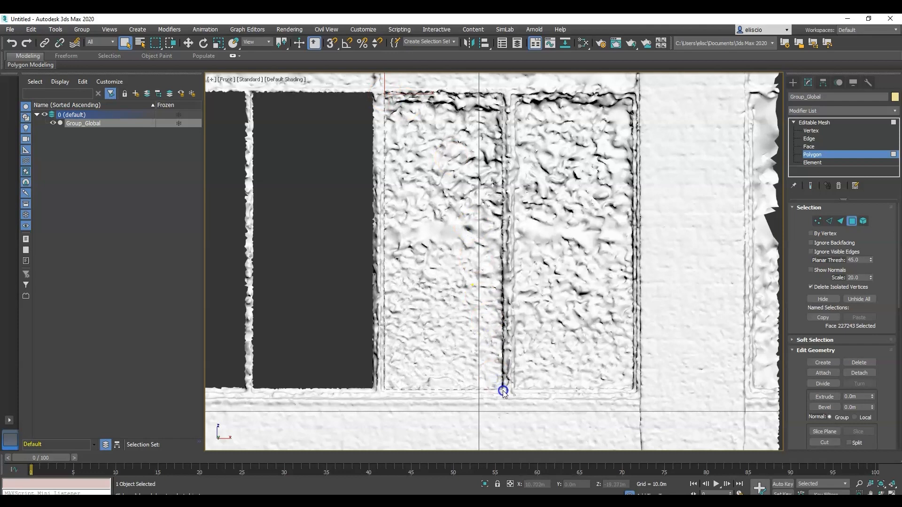
left_click(446, 241)
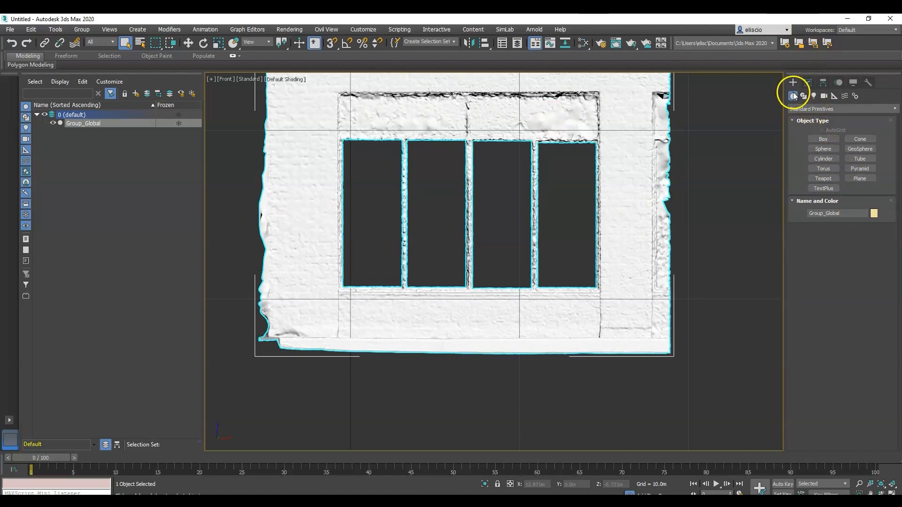
Draw Plane001 over the whole window in Front view and push it back into the recess
left_click(860, 179)
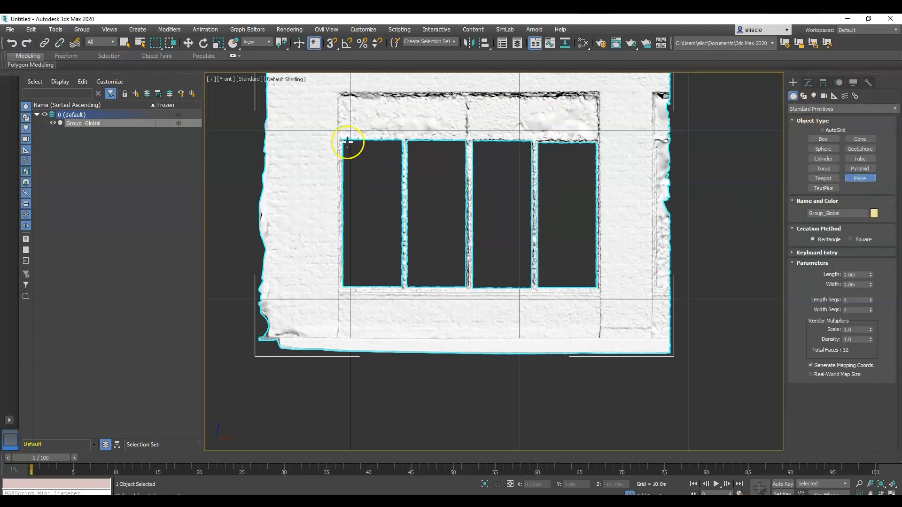
scroll("up", 3)
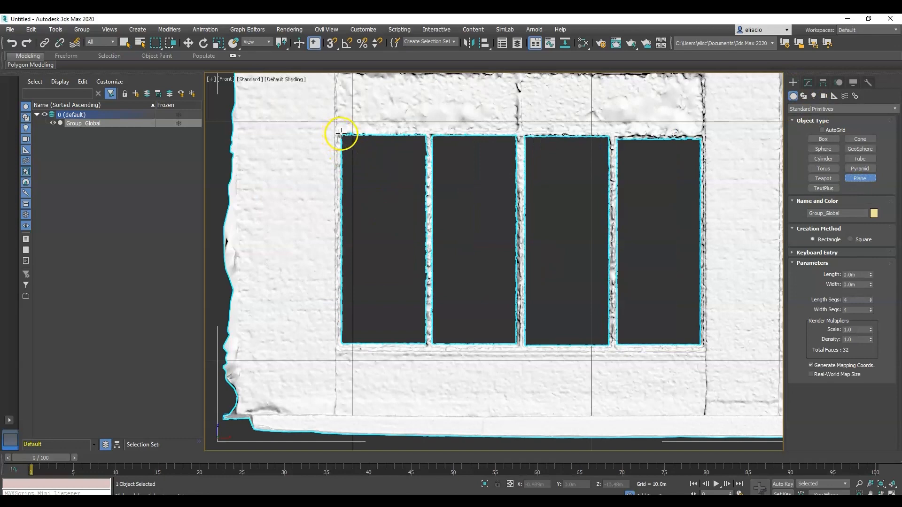
left_click_drag(339, 135, 702, 346)
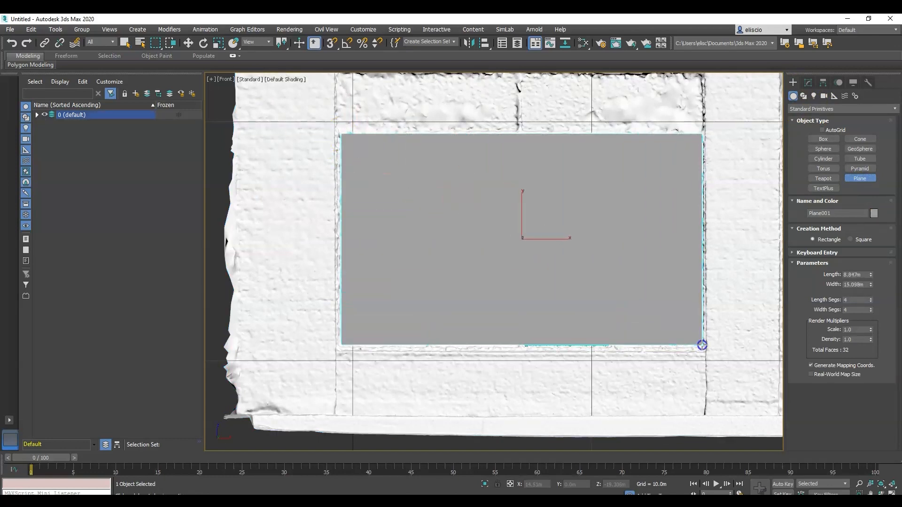
left_click(36, 114)
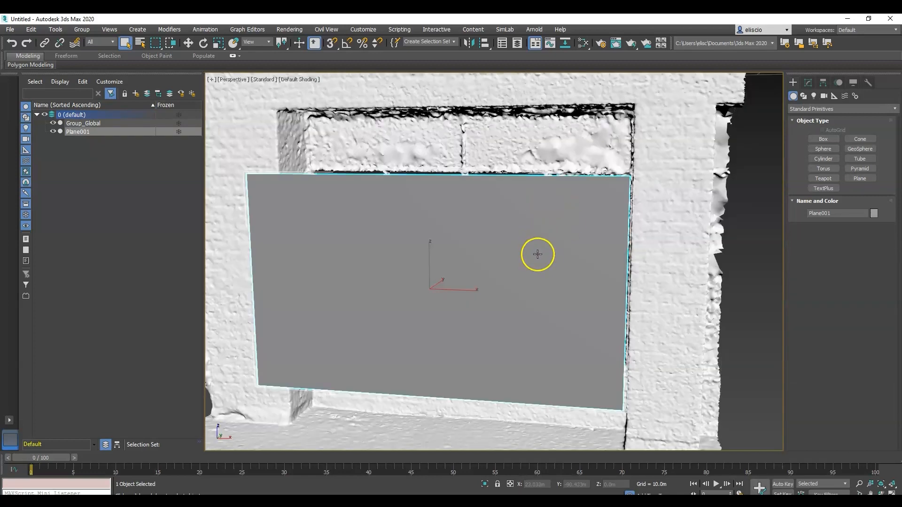
left_click_drag(538, 254, 512, 293)
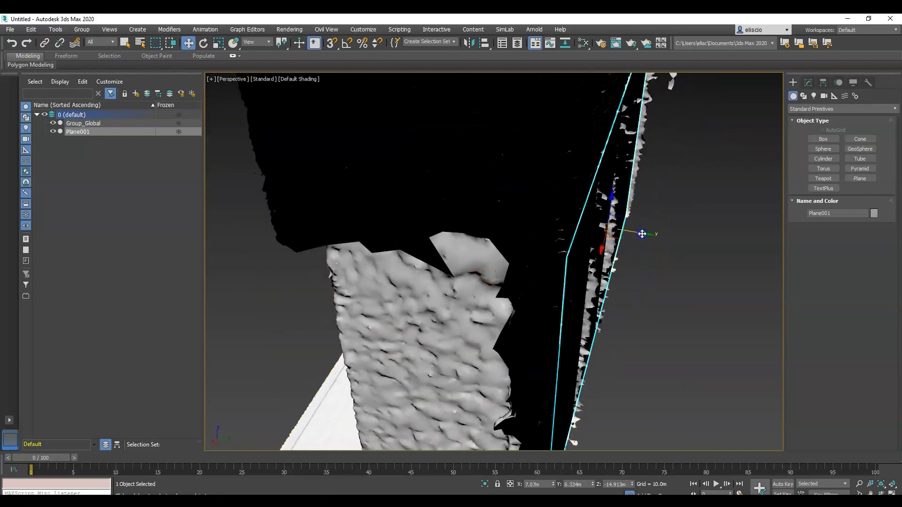
left_click_drag(642, 234, 640, 236)
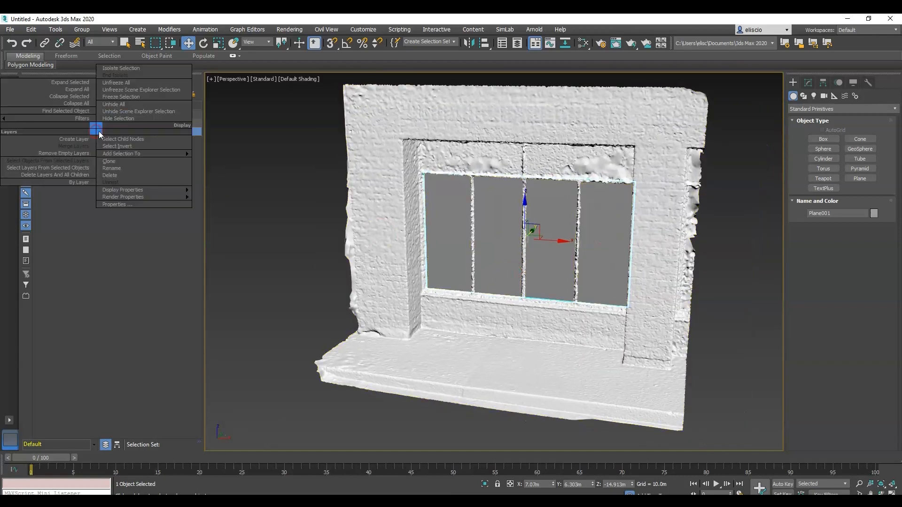
mouse_move(148, 208)
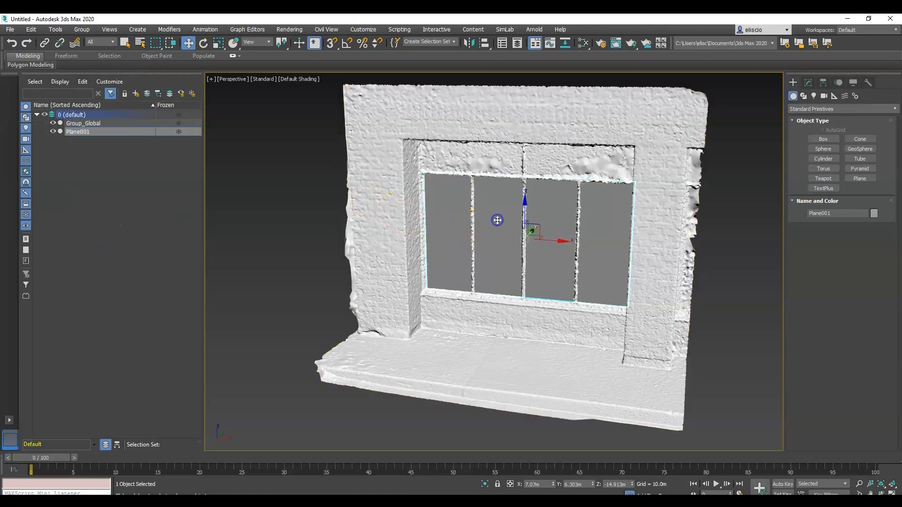
Convert Plane001 to Editable Poly and try attaching it to Group_Global in Polygon mode
right_click(497, 220)
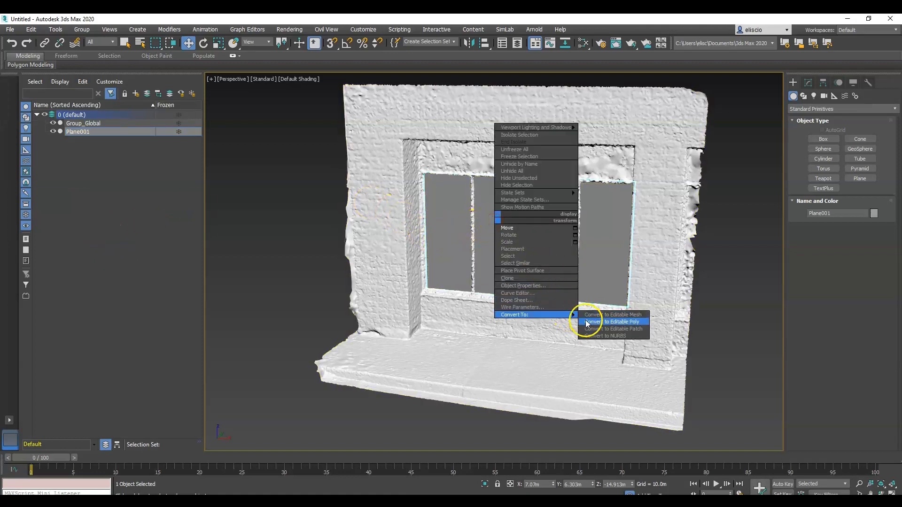
left_click(615, 314)
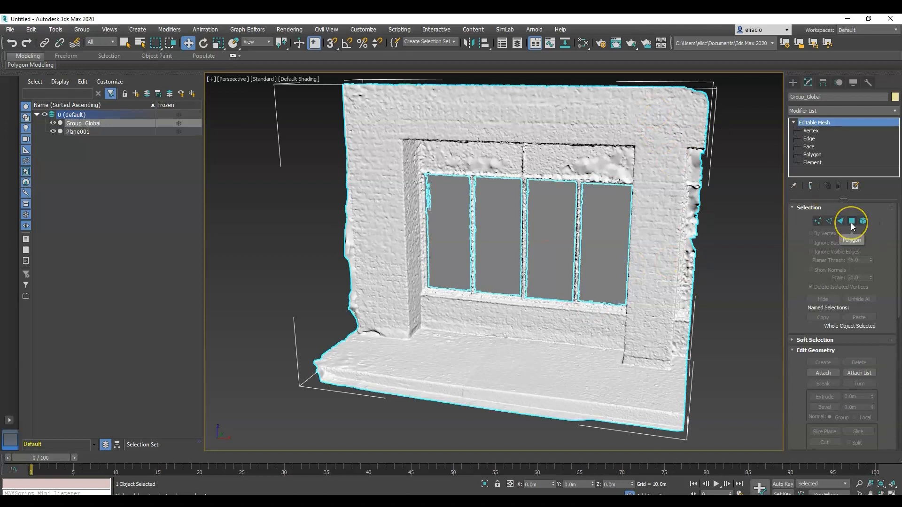
left_click(852, 221)
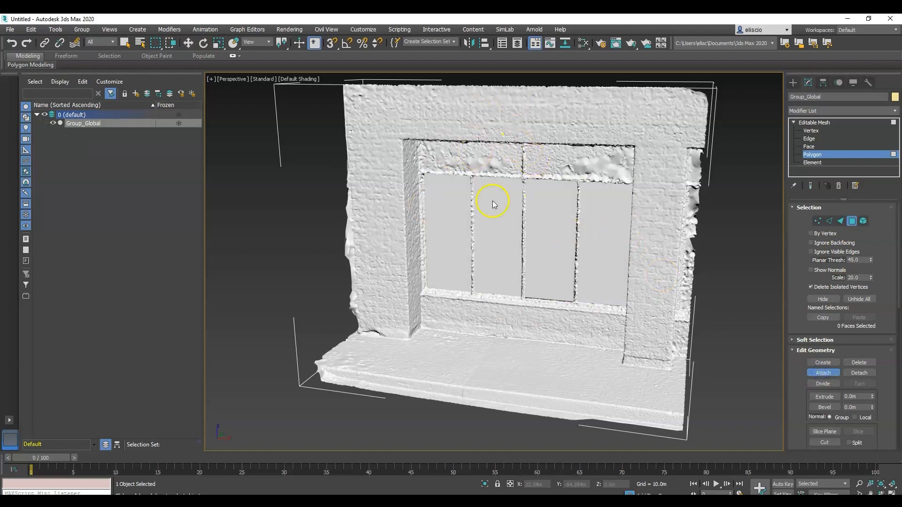
left_click_drag(492, 203, 499, 230)
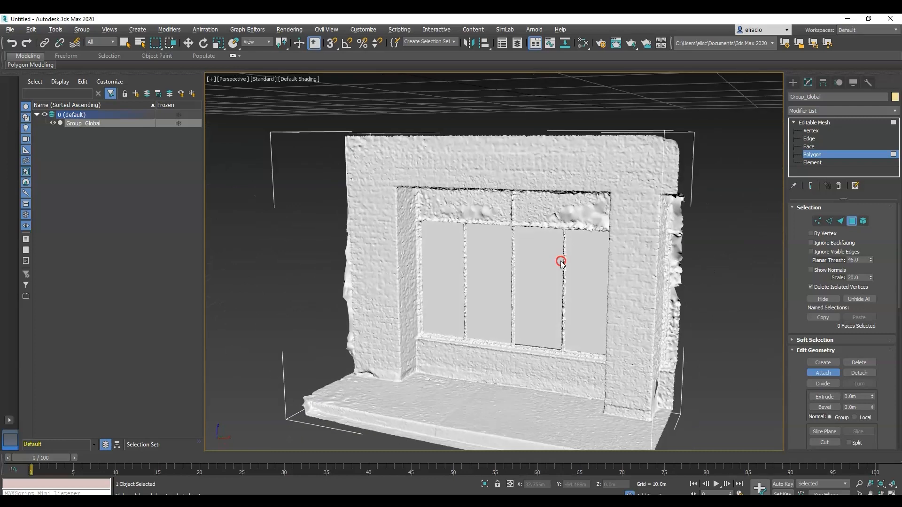
left_click_drag(561, 262, 544, 274)
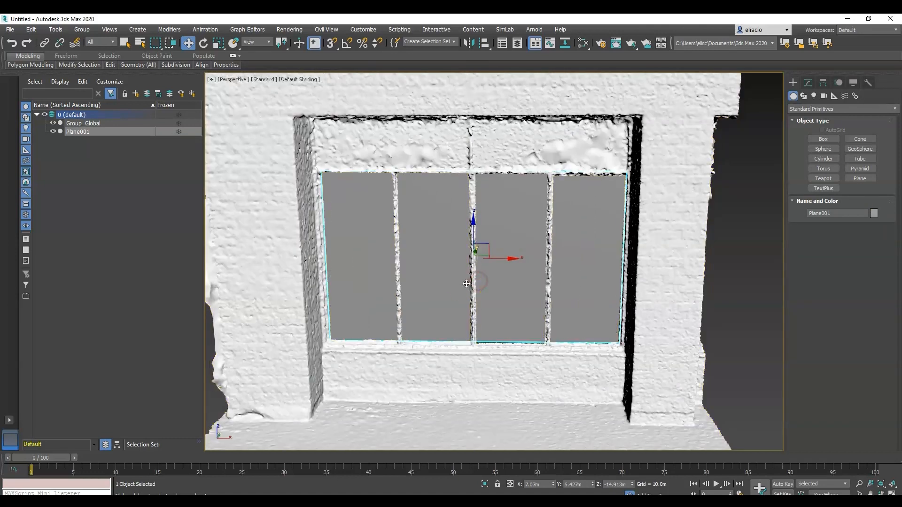
Attach Plane001 into the Group_Global mesh, selecting Group_Global in the Scene Explorer
right_click(467, 283)
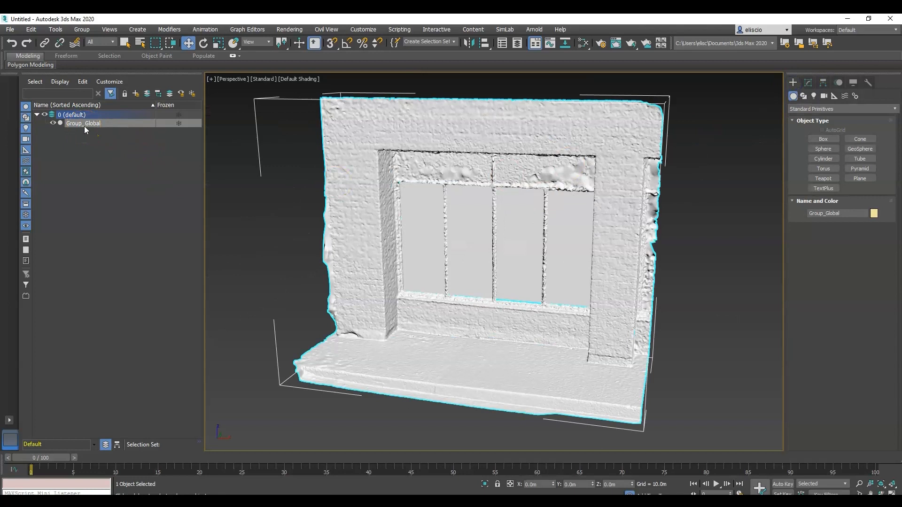
left_click(9, 30)
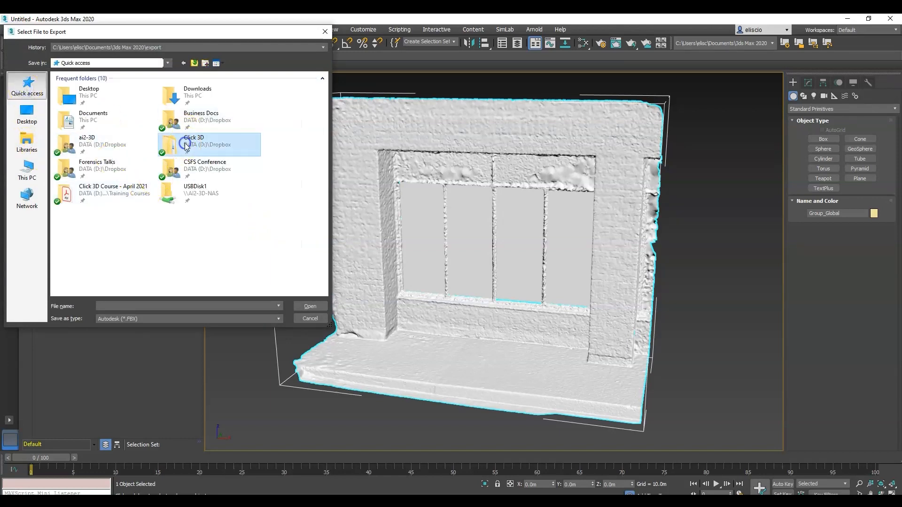
Export the mesh as OBJ 'Glass Repaired' in EP-Model Repair, replacing the existing file
double_click(194, 141)
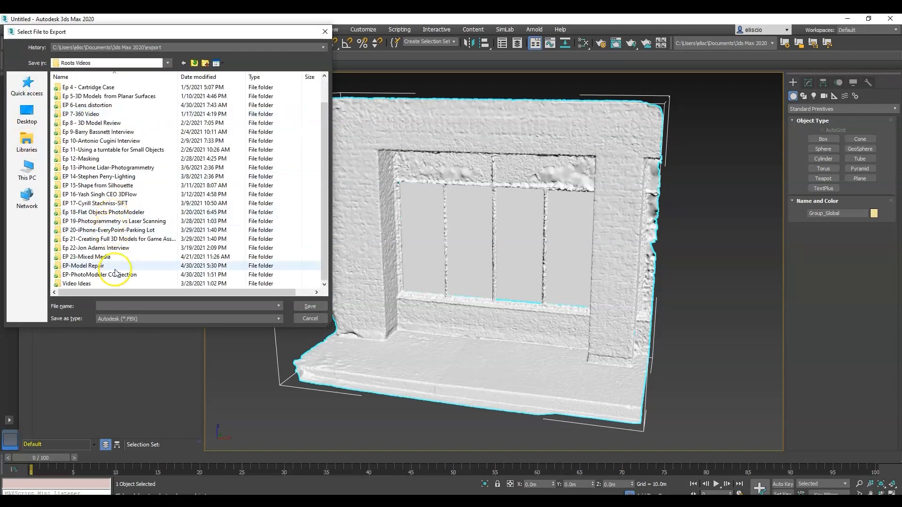
double_click(83, 265)
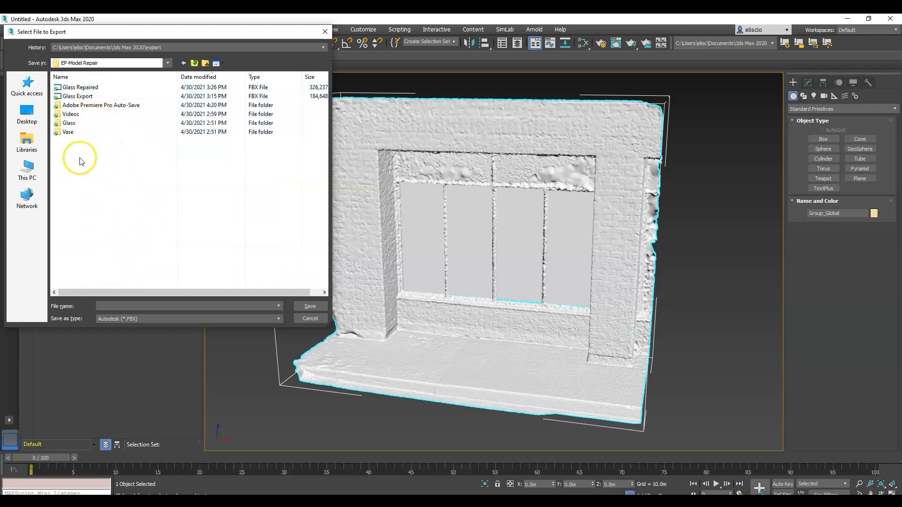
left_click(80, 87)
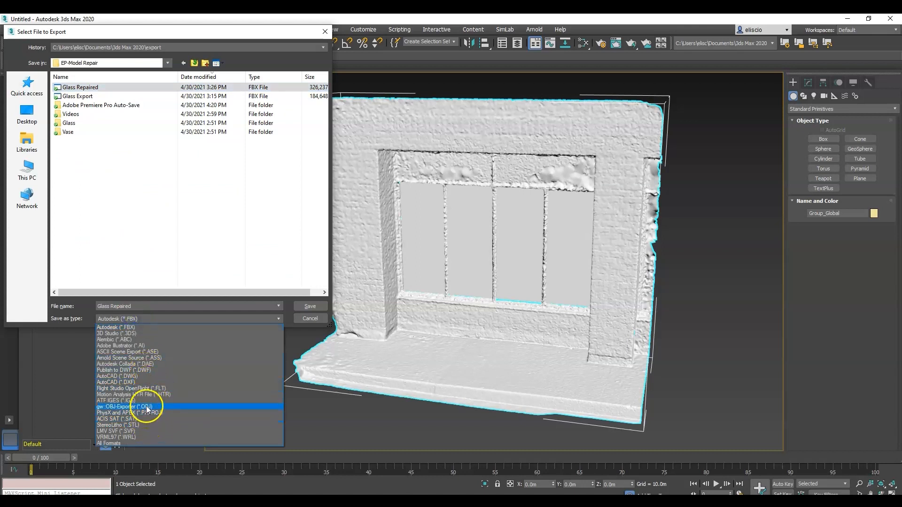
left_click(124, 407)
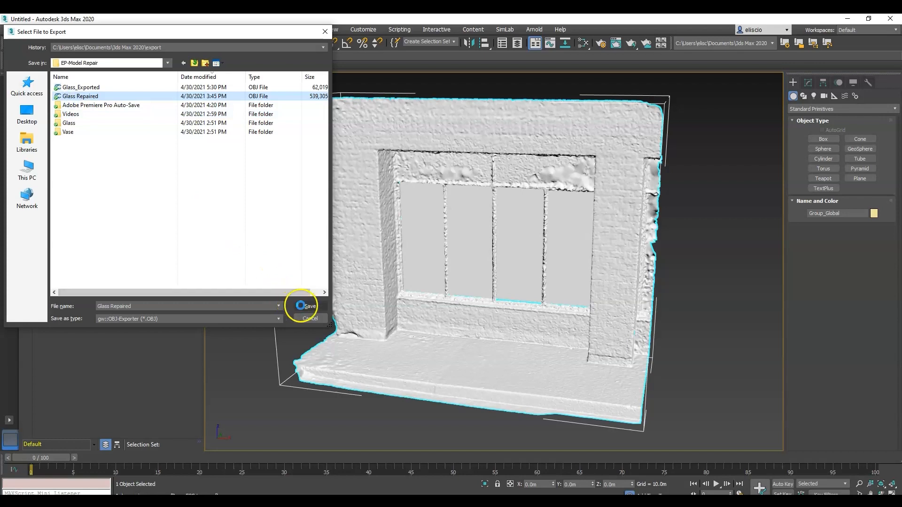
left_click(306, 306)
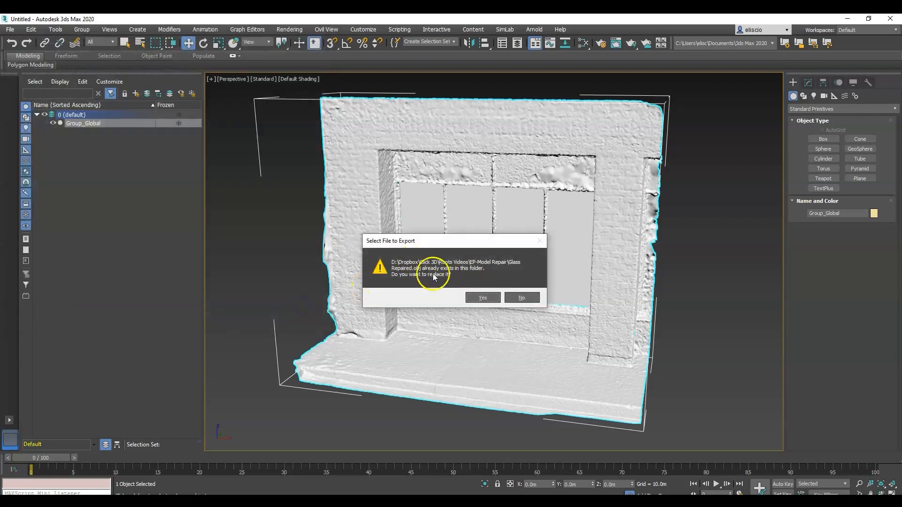
left_click(482, 297)
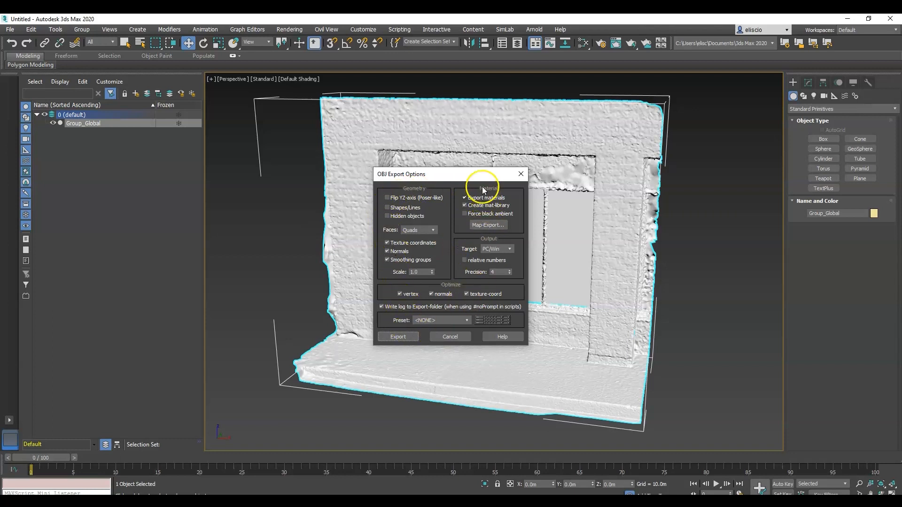
left_click(397, 337)
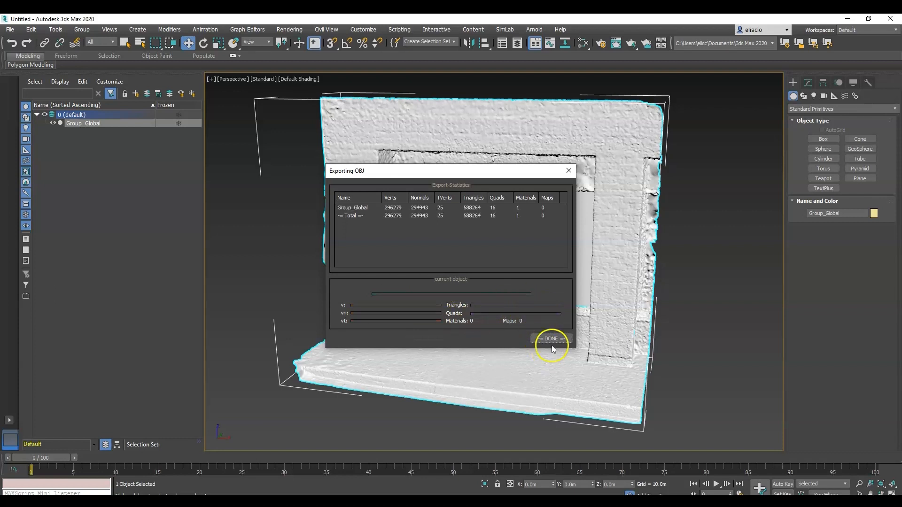
left_click(551, 338)
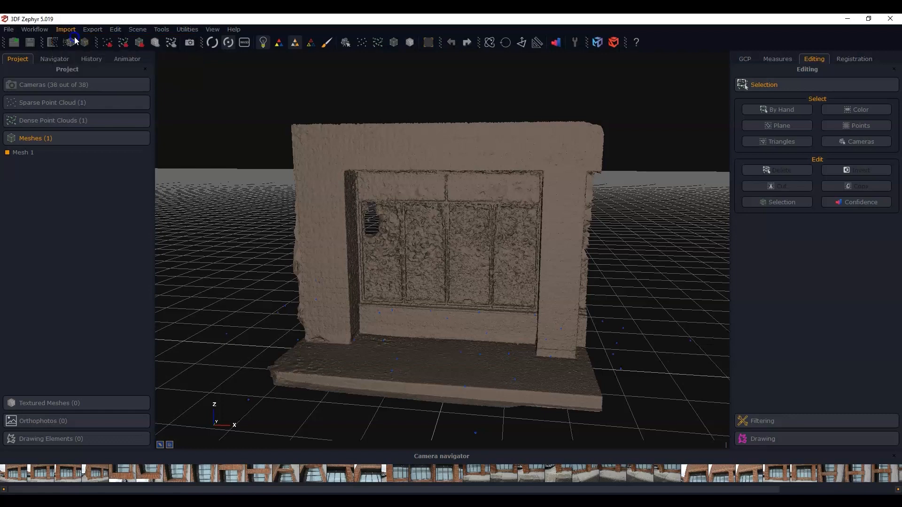
Import Glass Repaired.obj as a mesh and toggle it to compare against Mesh 1
left_click(65, 29)
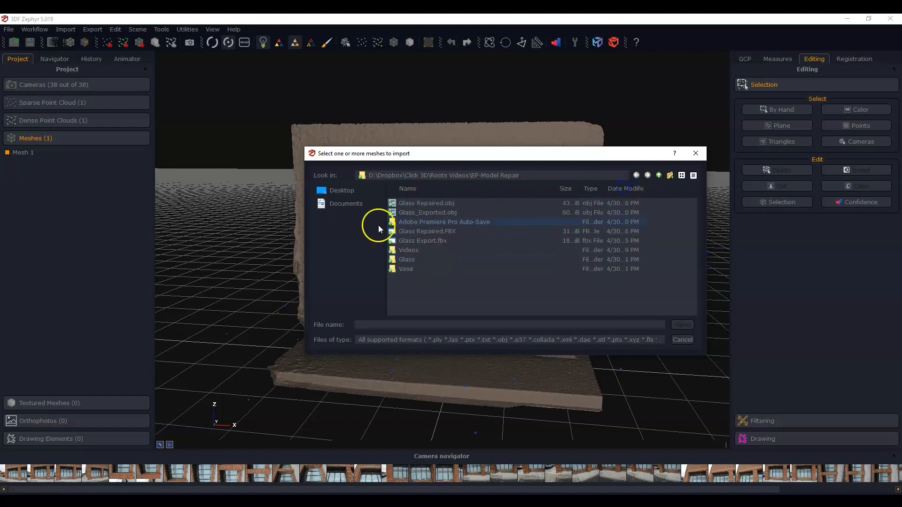
left_click(426, 202)
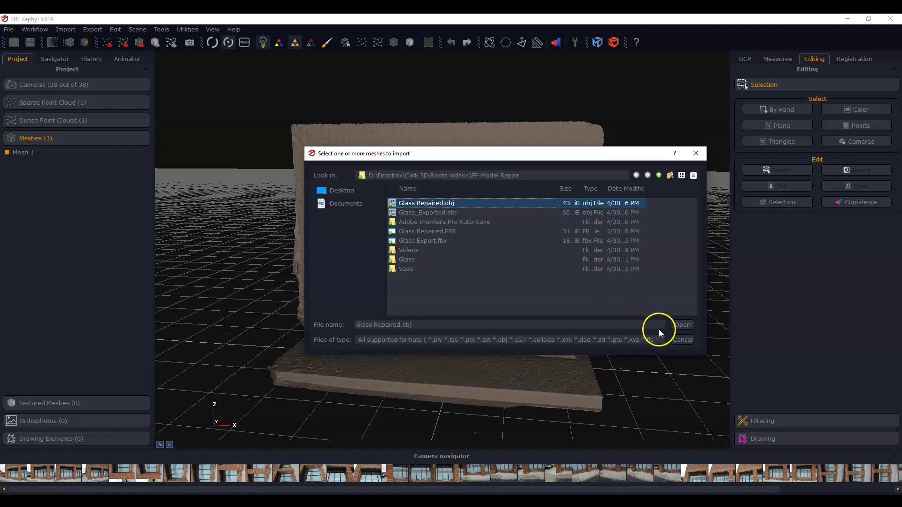
left_click(682, 325)
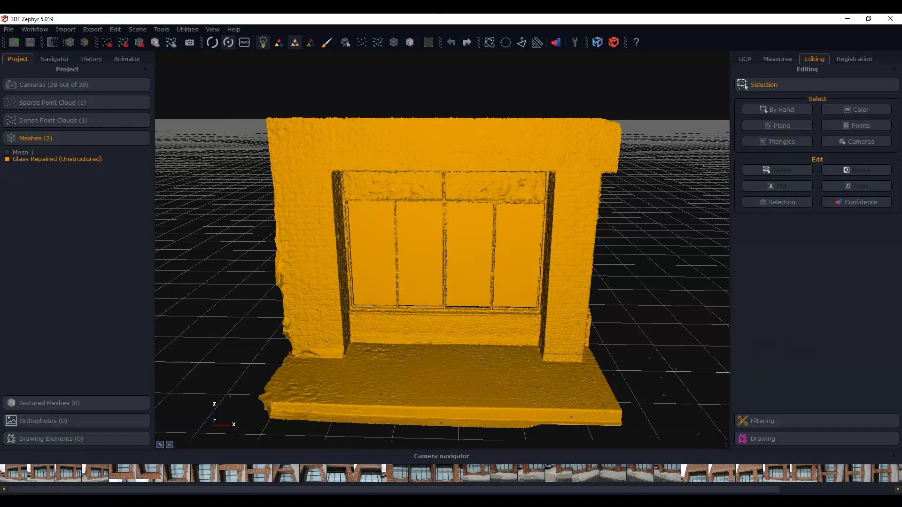
left_click(6, 159)
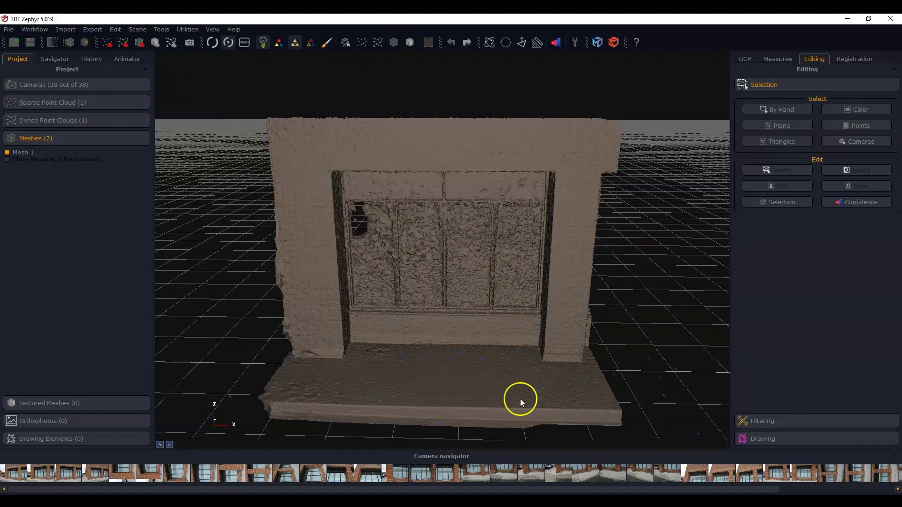
mouse_move(177, 233)
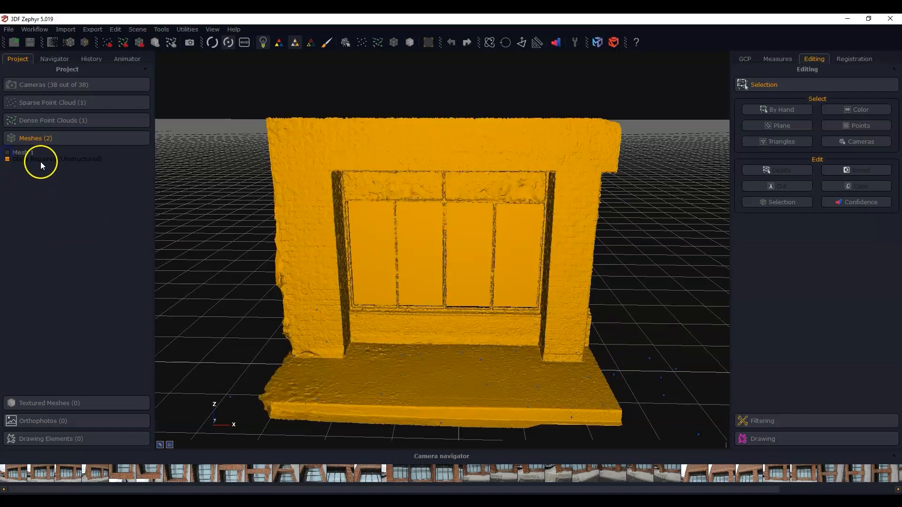
Clone and structure Glass Repaired into Glass Repaired (2), showing only that copy
right_click(58, 159)
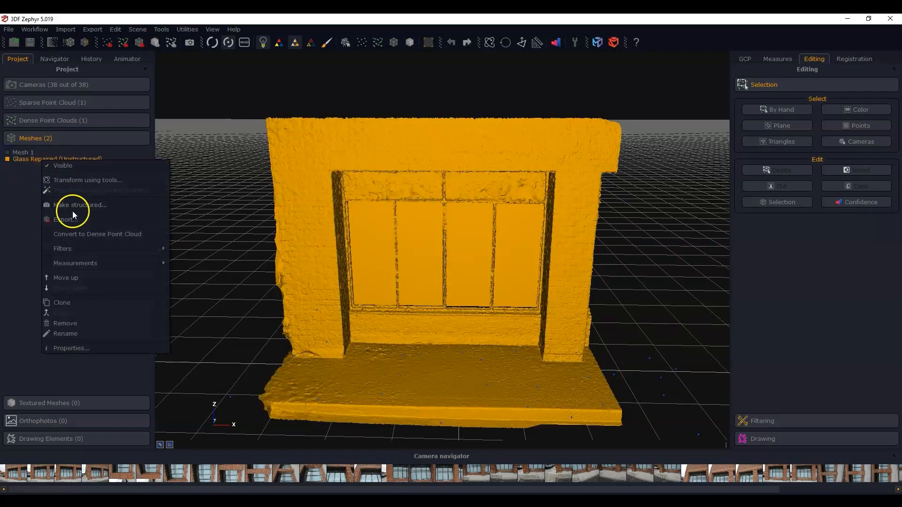
left_click(80, 205)
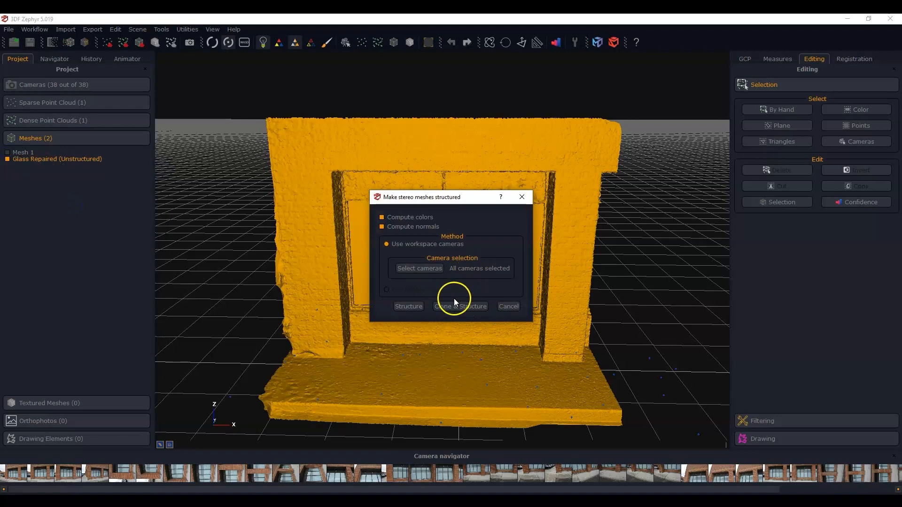
left_click(460, 306)
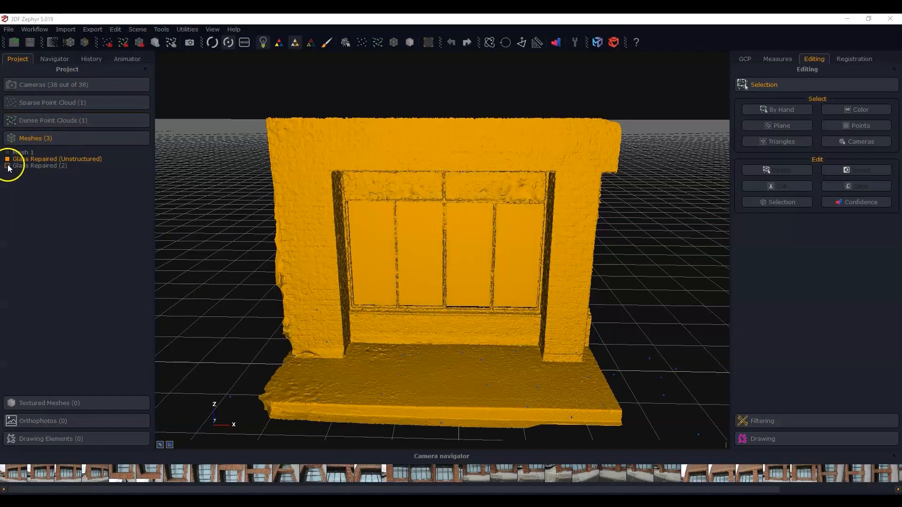
left_click(41, 166)
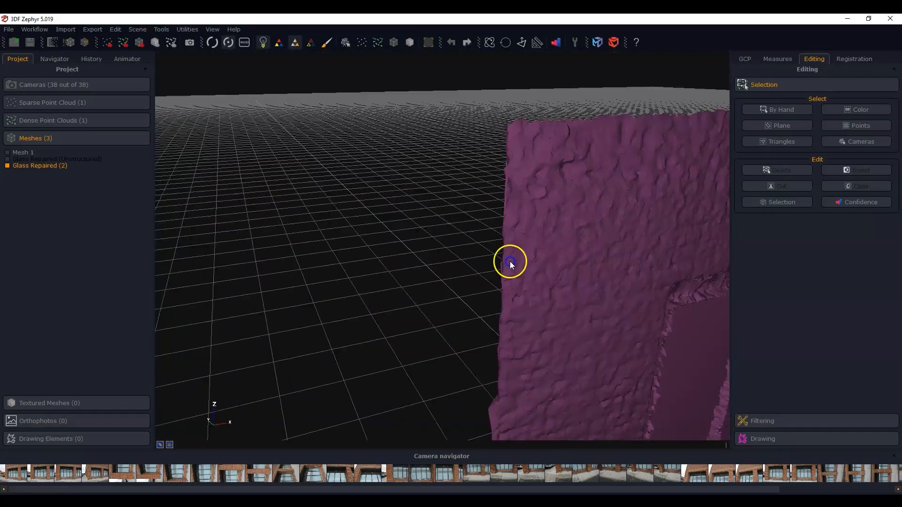
left_click_drag(509, 262, 457, 210)
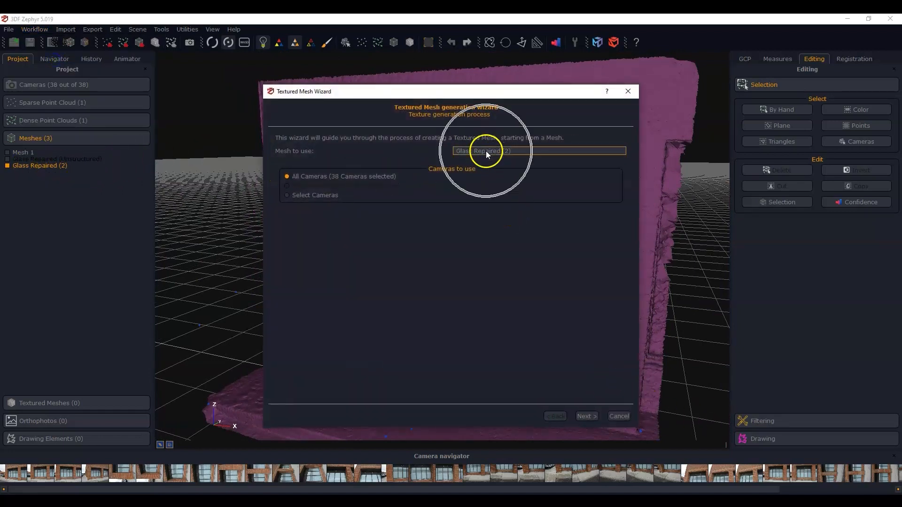
Run the texturing wizard on Glass Repaired (2) and finish it
left_click(586, 416)
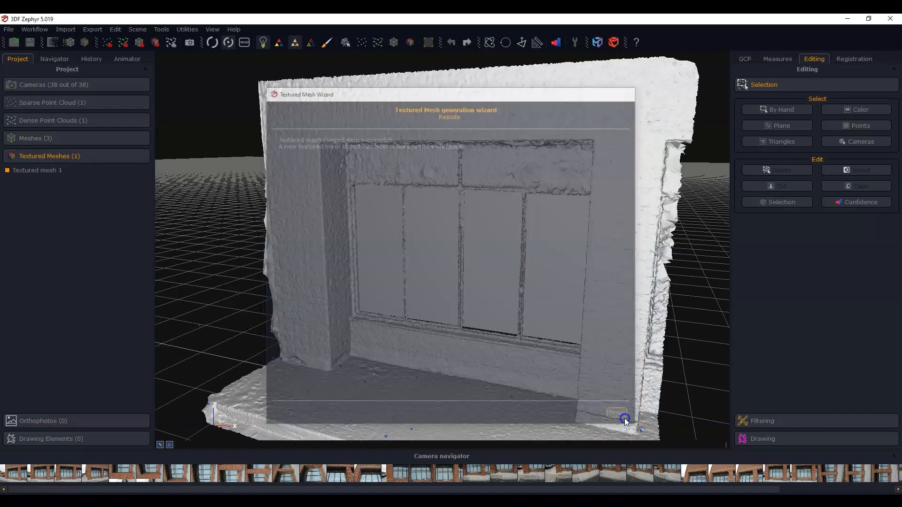
left_click(617, 412)
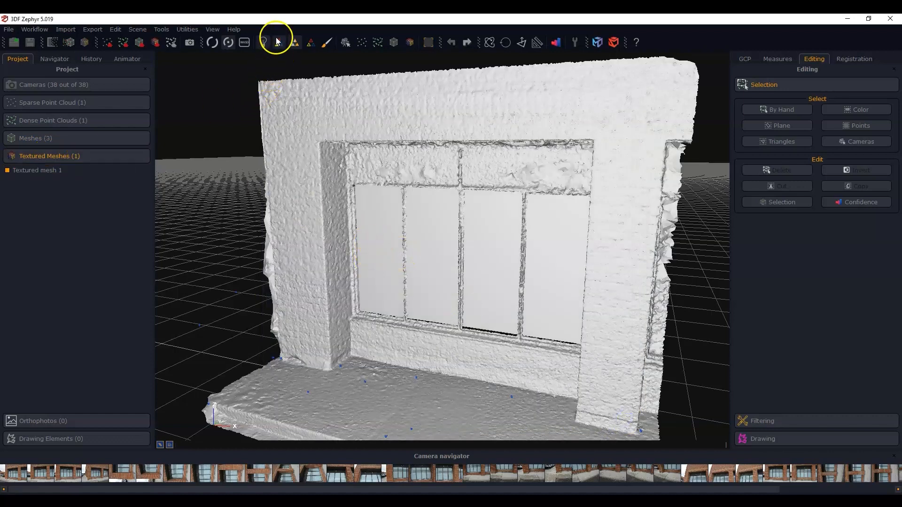
Turn on texture display and orbit in close to inspect the flat window glass
left_click(277, 42)
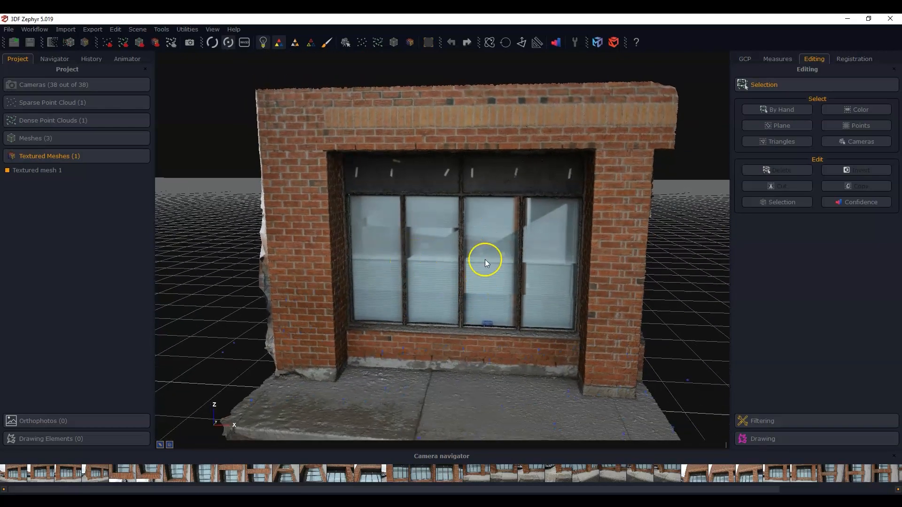
left_click_drag(484, 262, 530, 175)
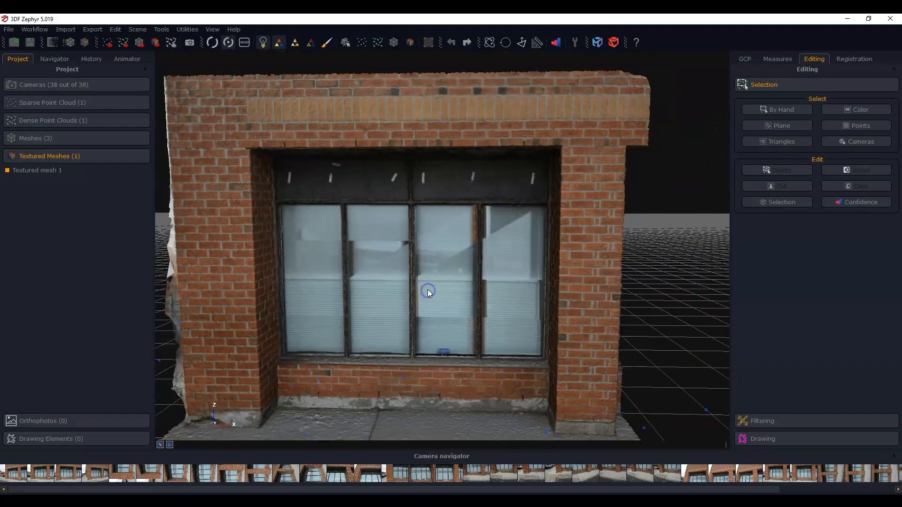
left_click_drag(428, 291, 466, 282)
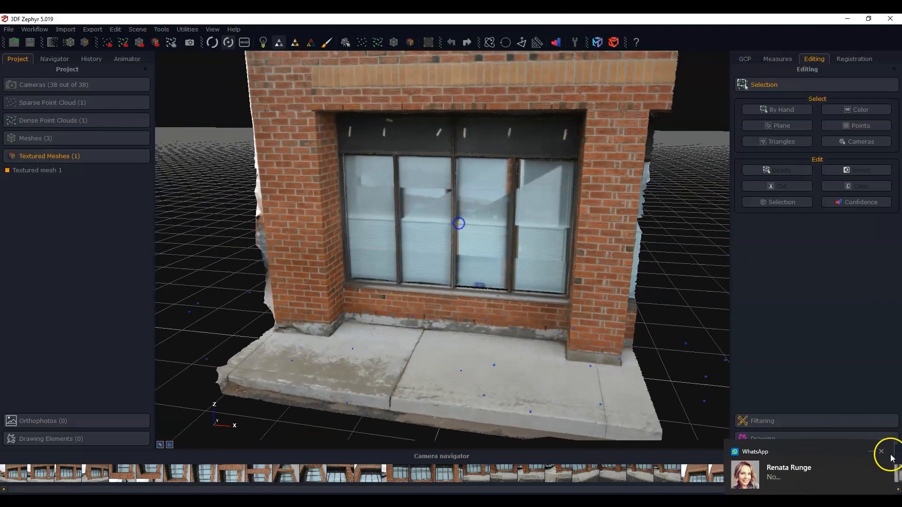
left_click(881, 452)
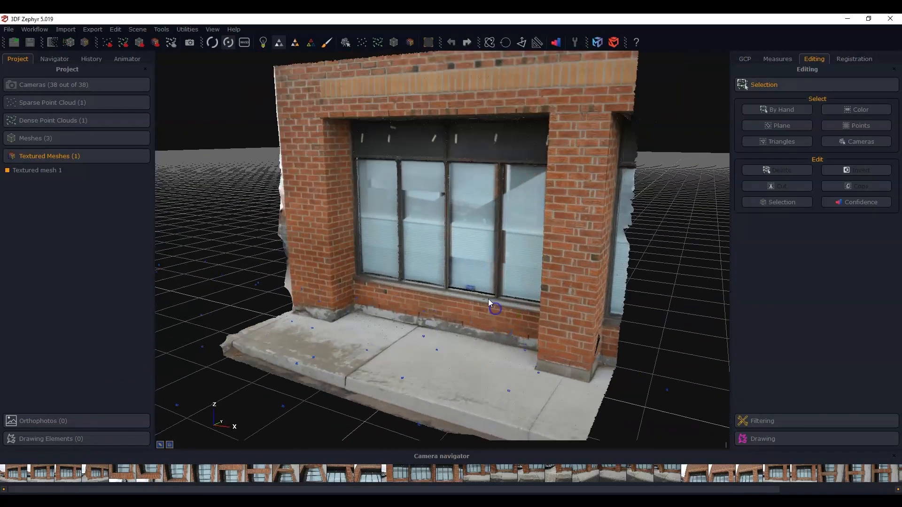
scroll("up", 3)
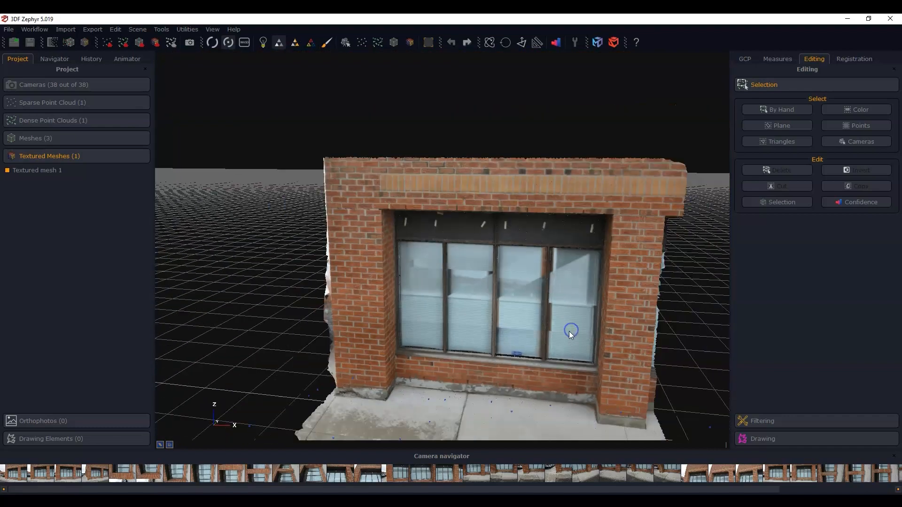
left_click_drag(569, 336, 512, 296)
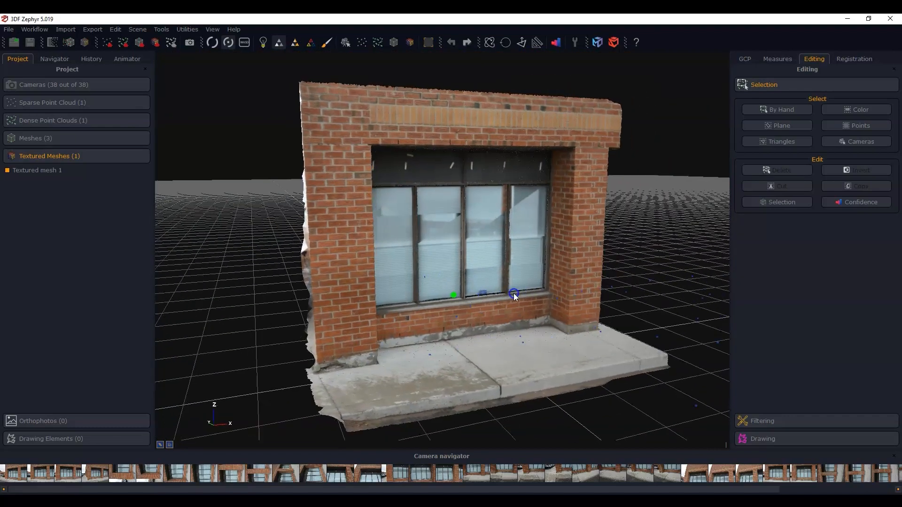
left_click_drag(514, 295, 484, 345)
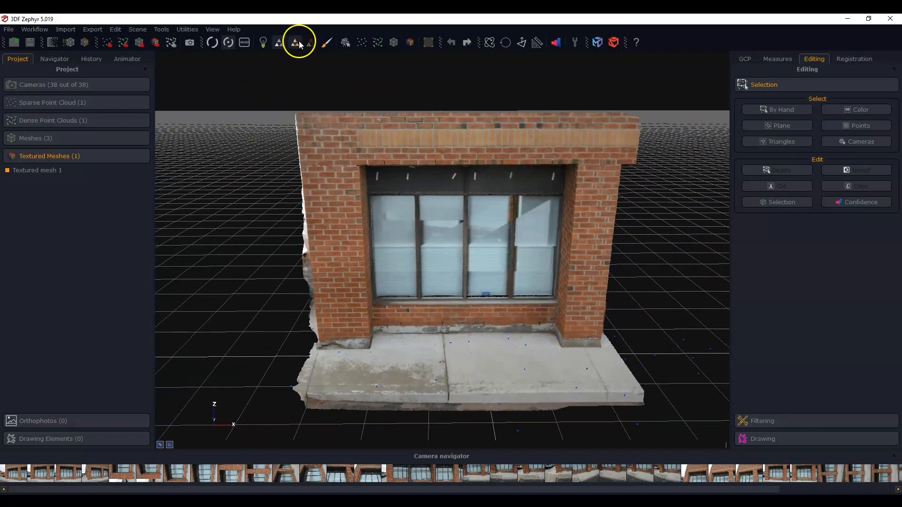
left_click(278, 42)
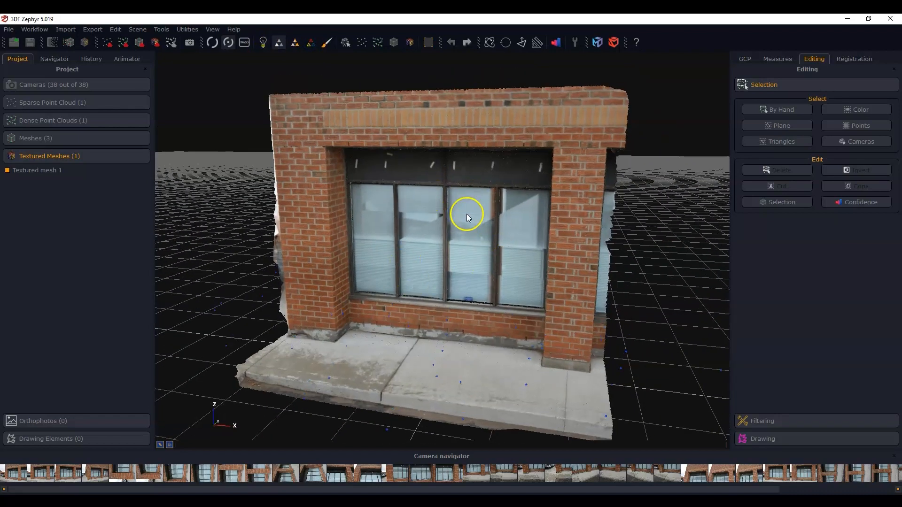
left_click_drag(466, 217, 487, 238)
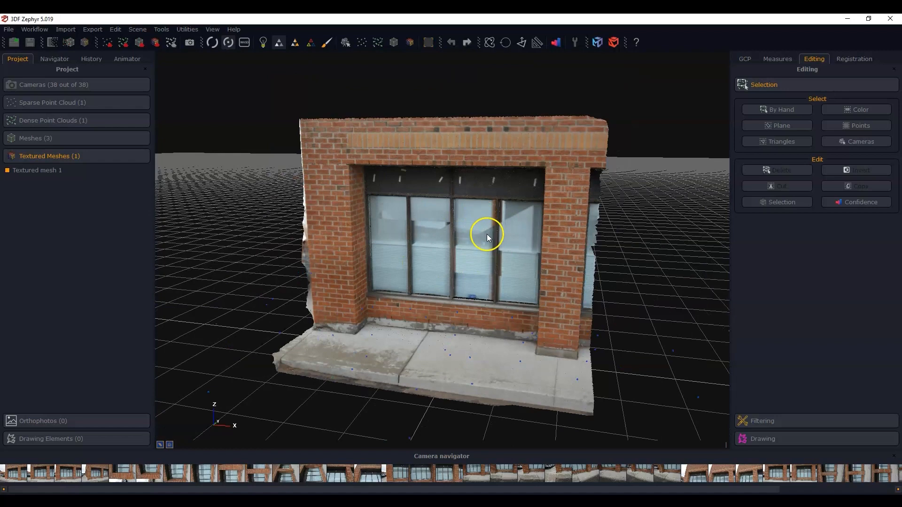